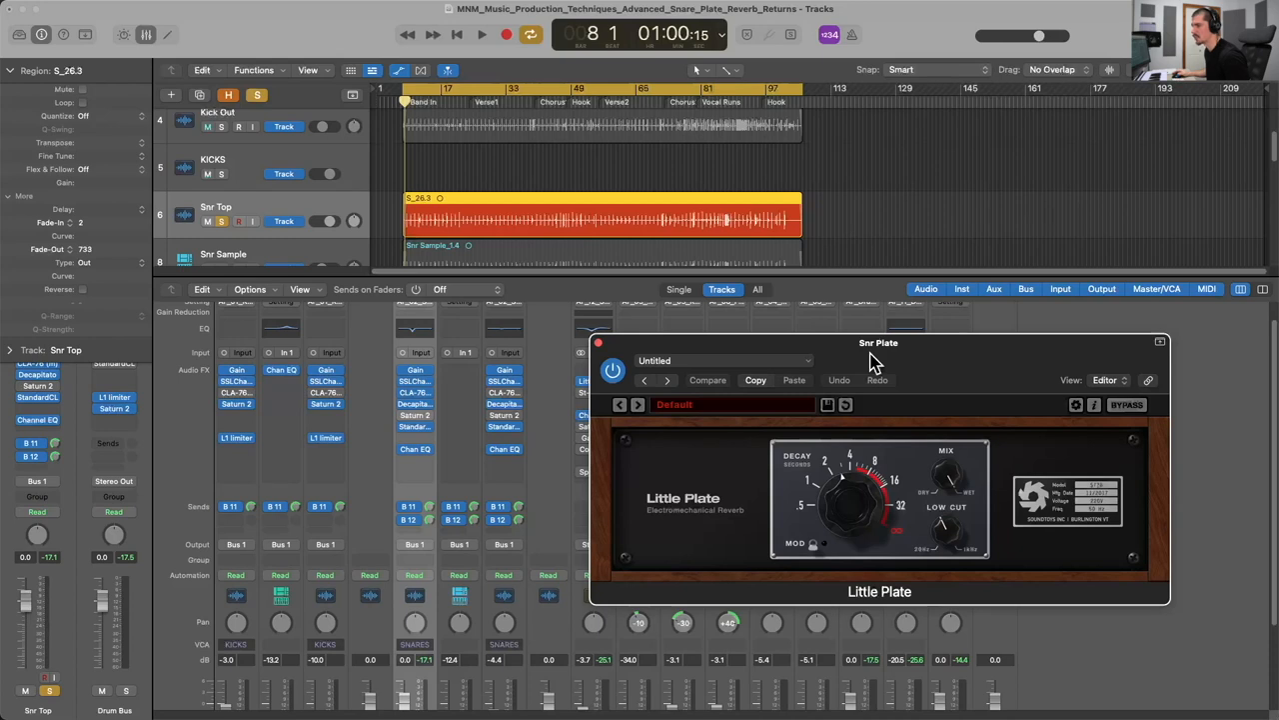
# Move the Little Plate window aside so the Snr Top, Snr Sample and Snr Btm tracks show.
pyautogui.click(482, 34)
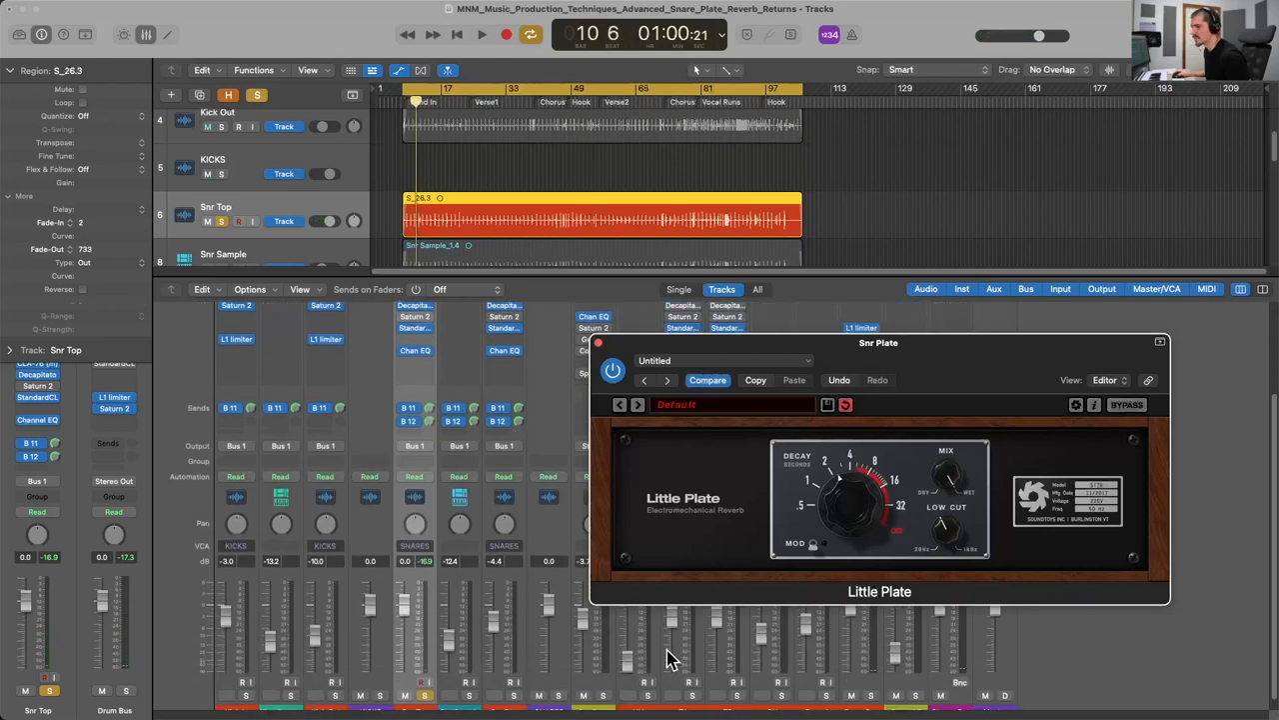
pyautogui.click(482, 34)
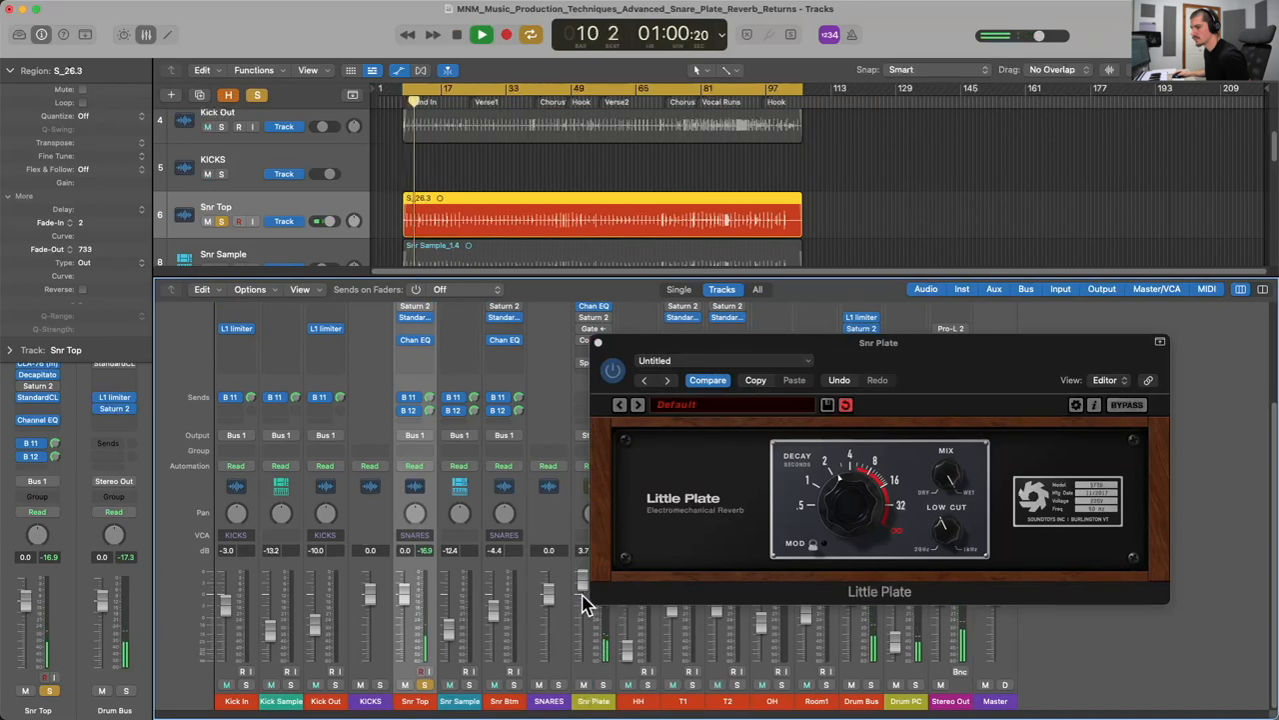
pyautogui.click(482, 34)
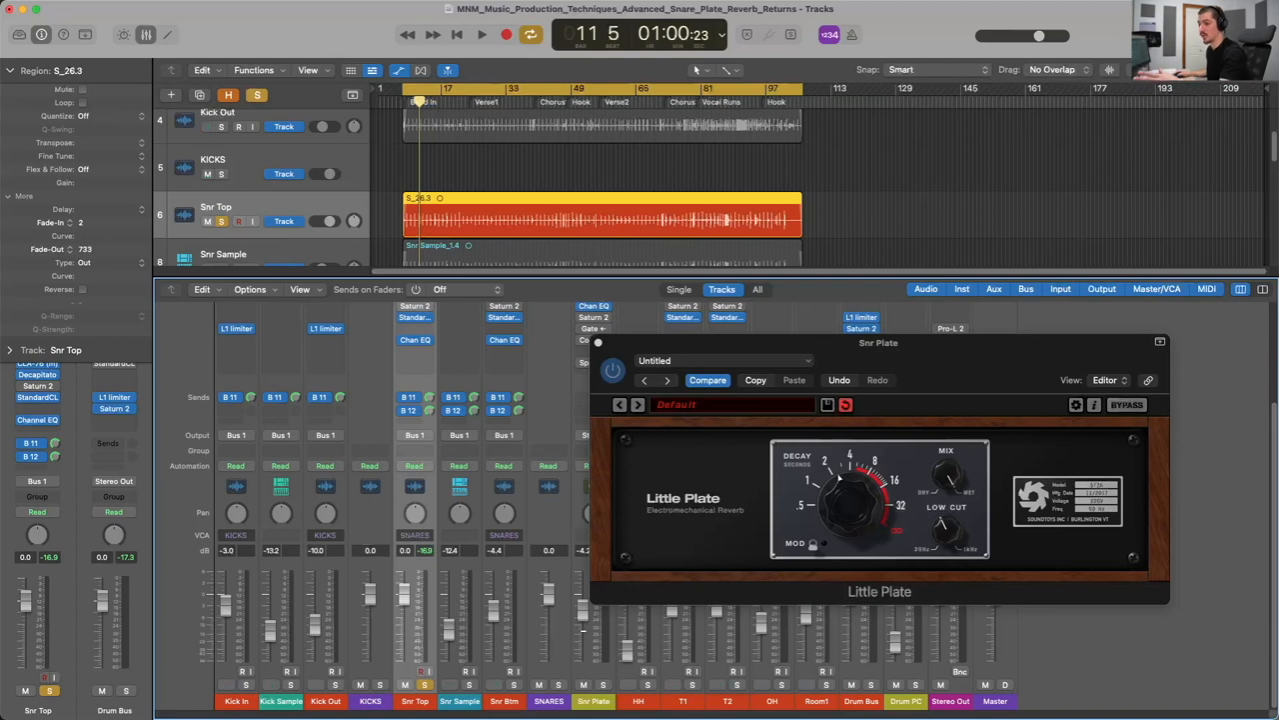
pyautogui.moveTo(588, 641)
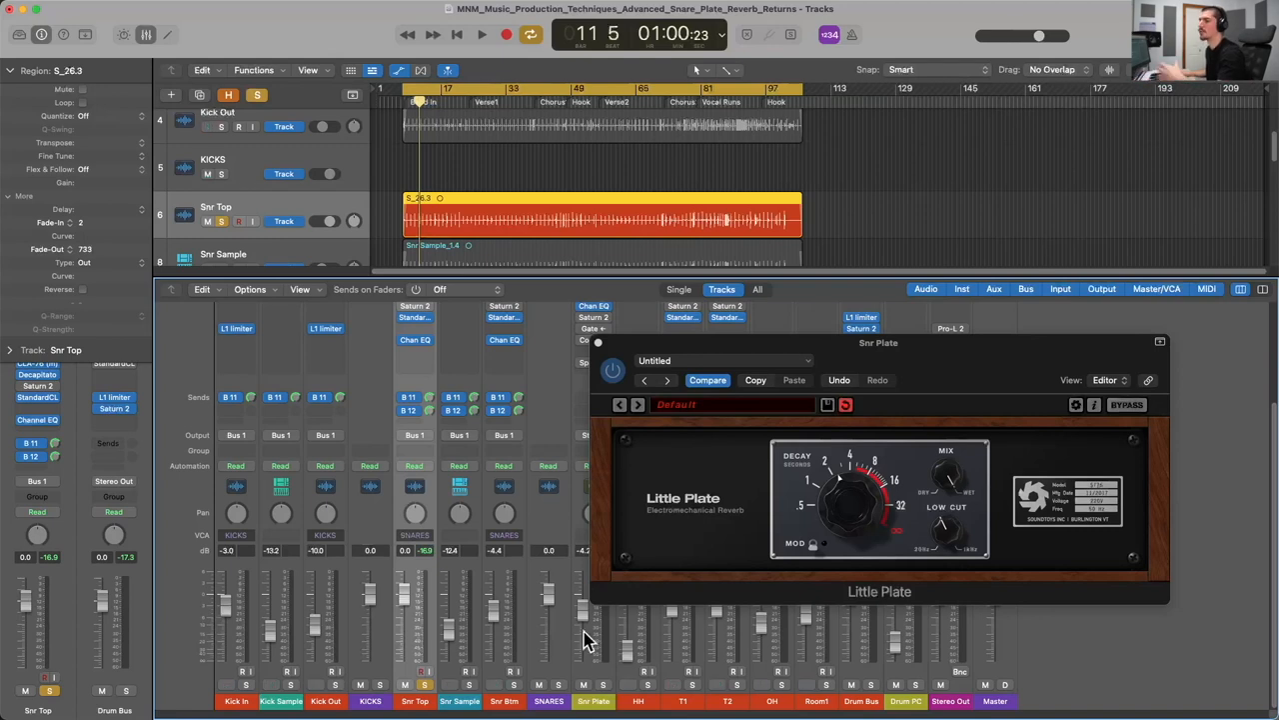
pyautogui.moveTo(880, 344); pyautogui.dragTo(903, 215)
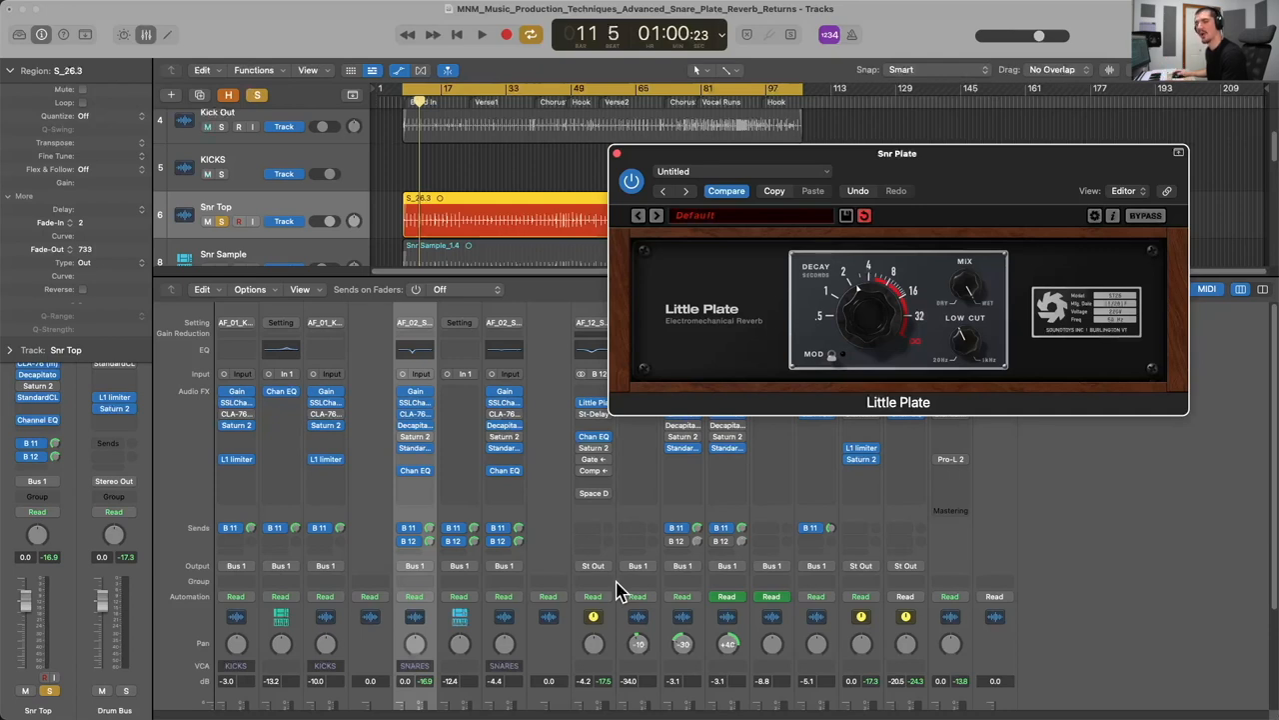
pyautogui.moveTo(963, 166)
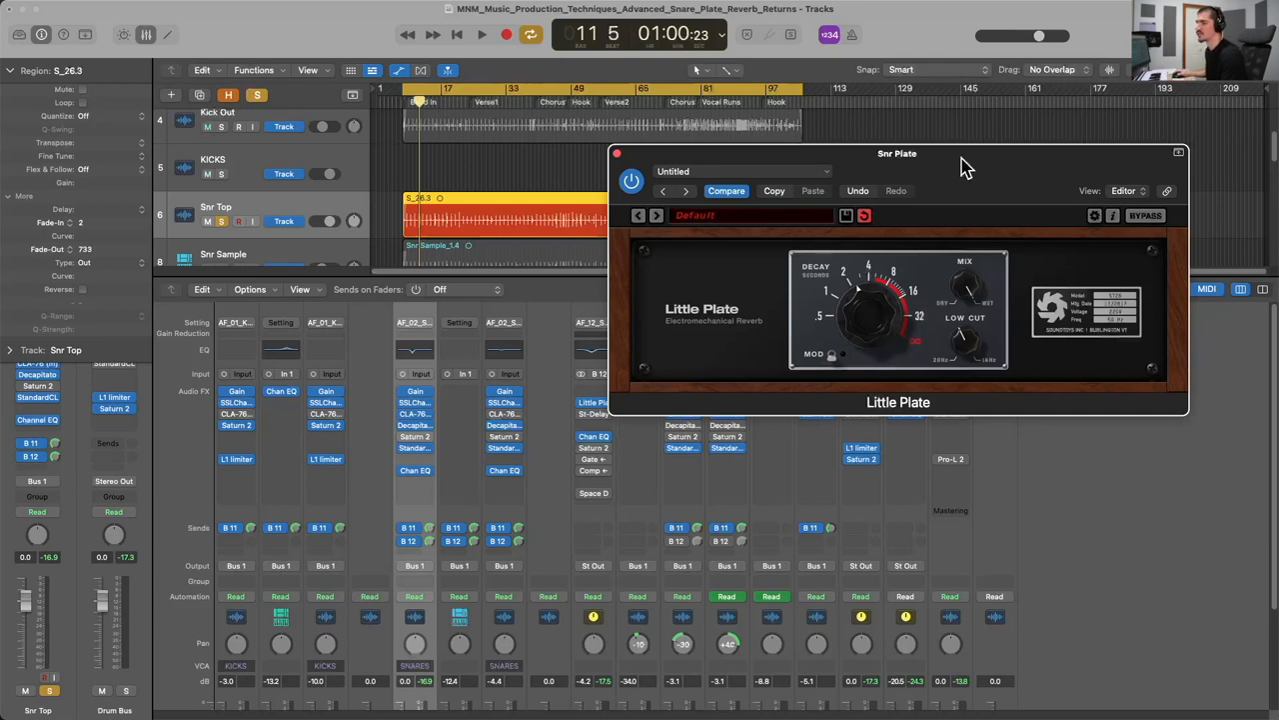
pyautogui.moveTo(896, 152); pyautogui.dragTo(956, 180)
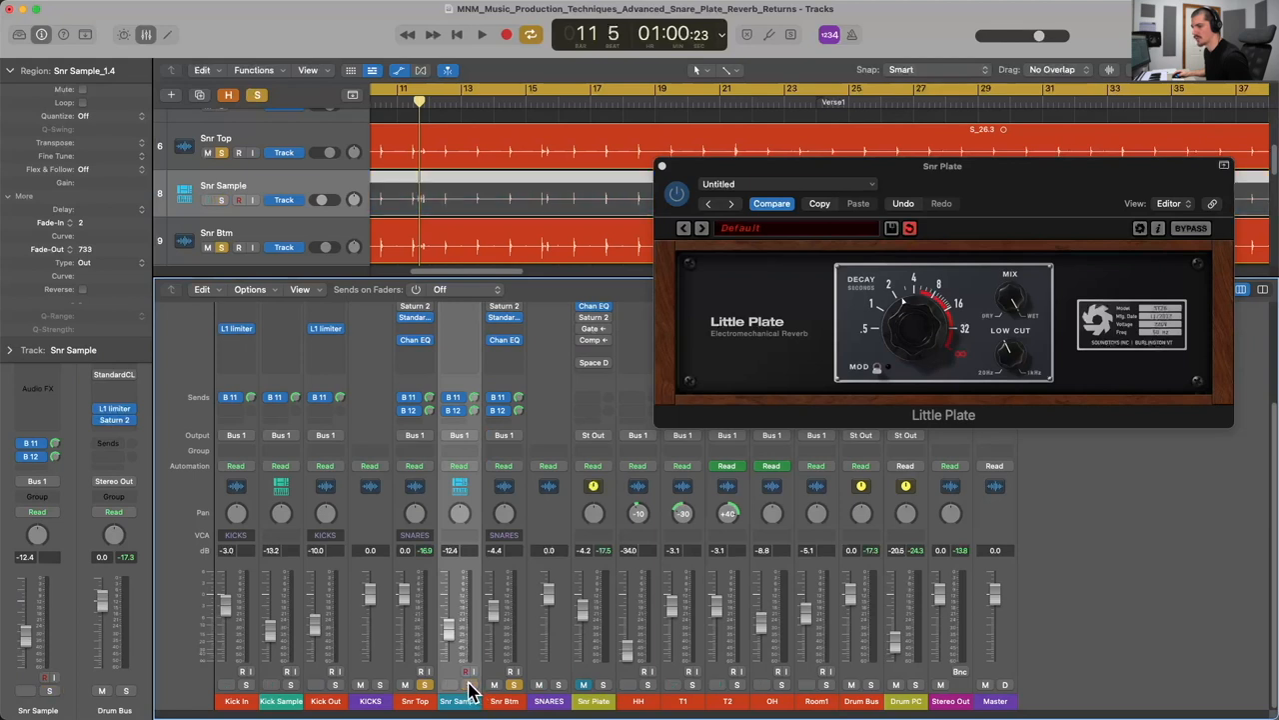
# Select the Snr Sample region and add the Snr Top and Snr Btm regions to the selection.
pyautogui.click(481, 34)
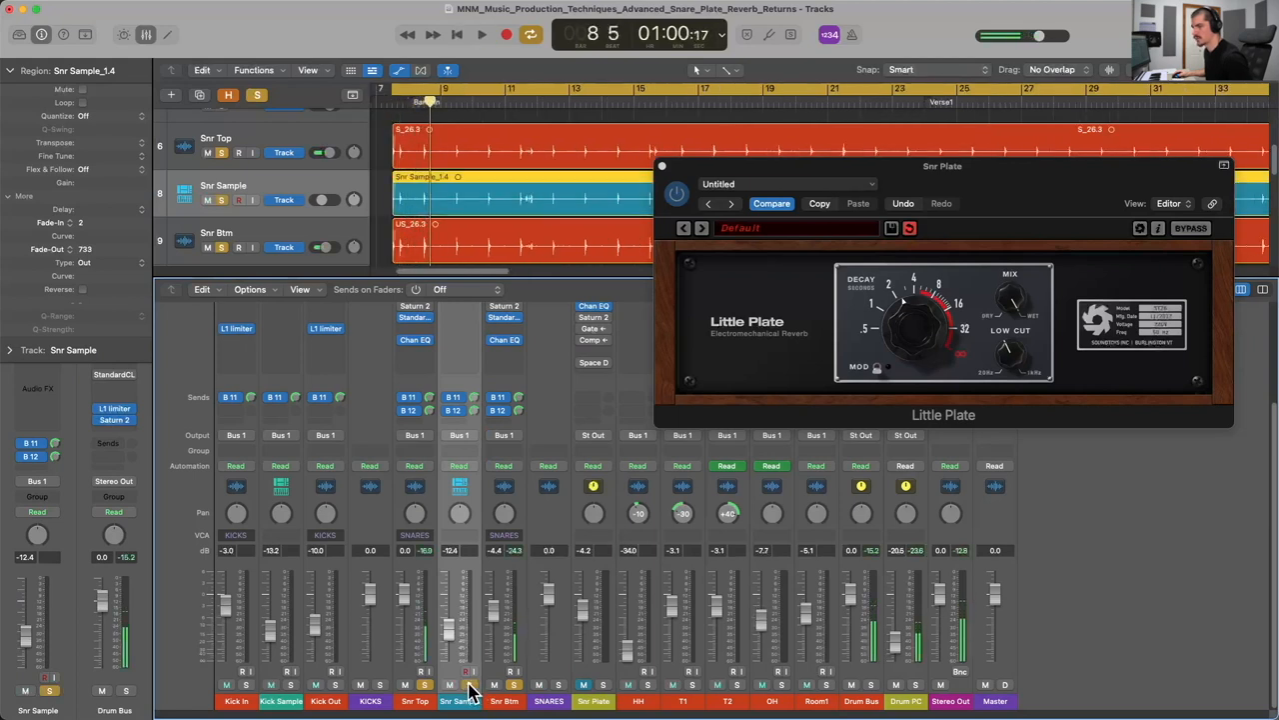
pyautogui.click(482, 34)
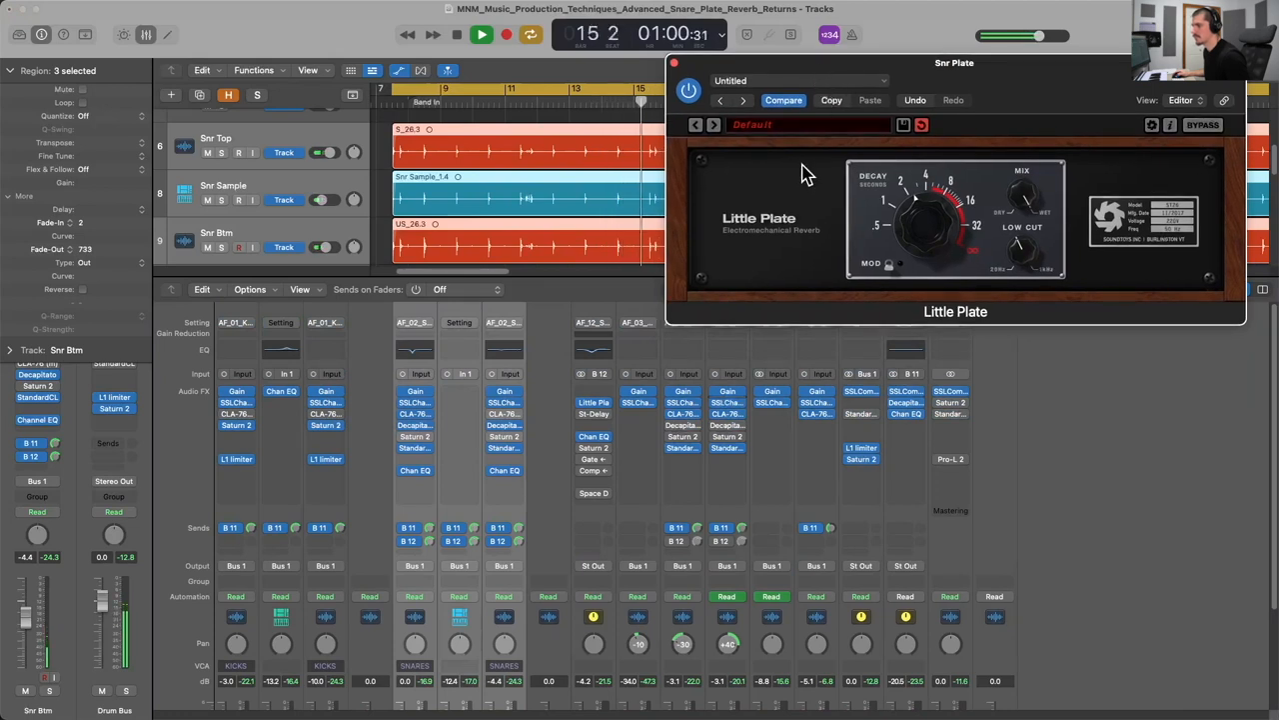
# Select the Snr Plate return track beneath the SNARES bus.
pyautogui.click(482, 34)
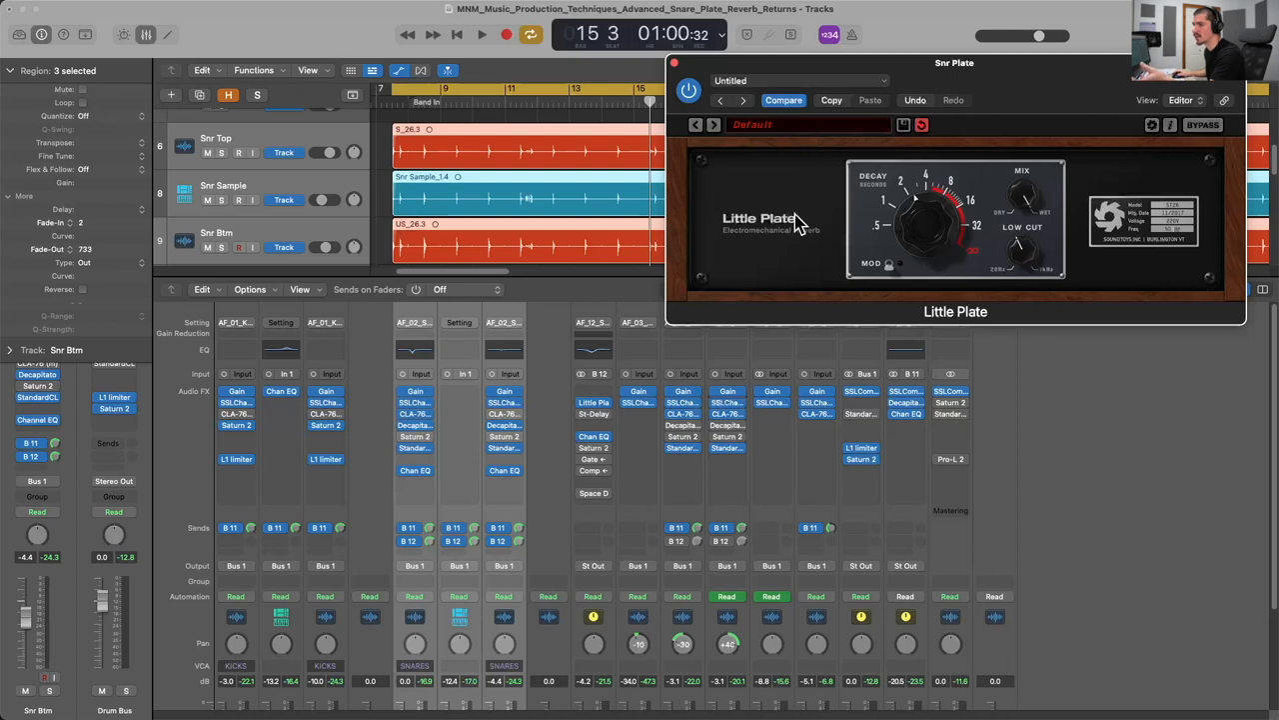
pyautogui.moveTo(795, 236)
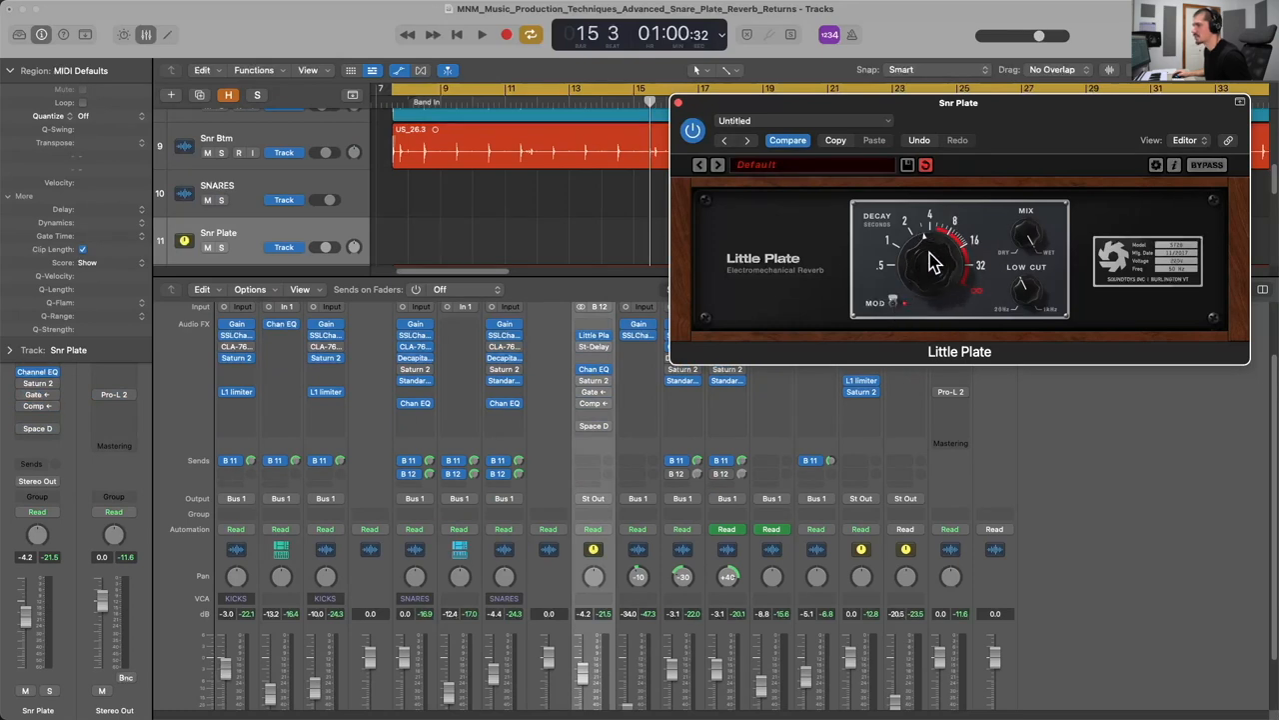
pyautogui.moveTo(937, 252)
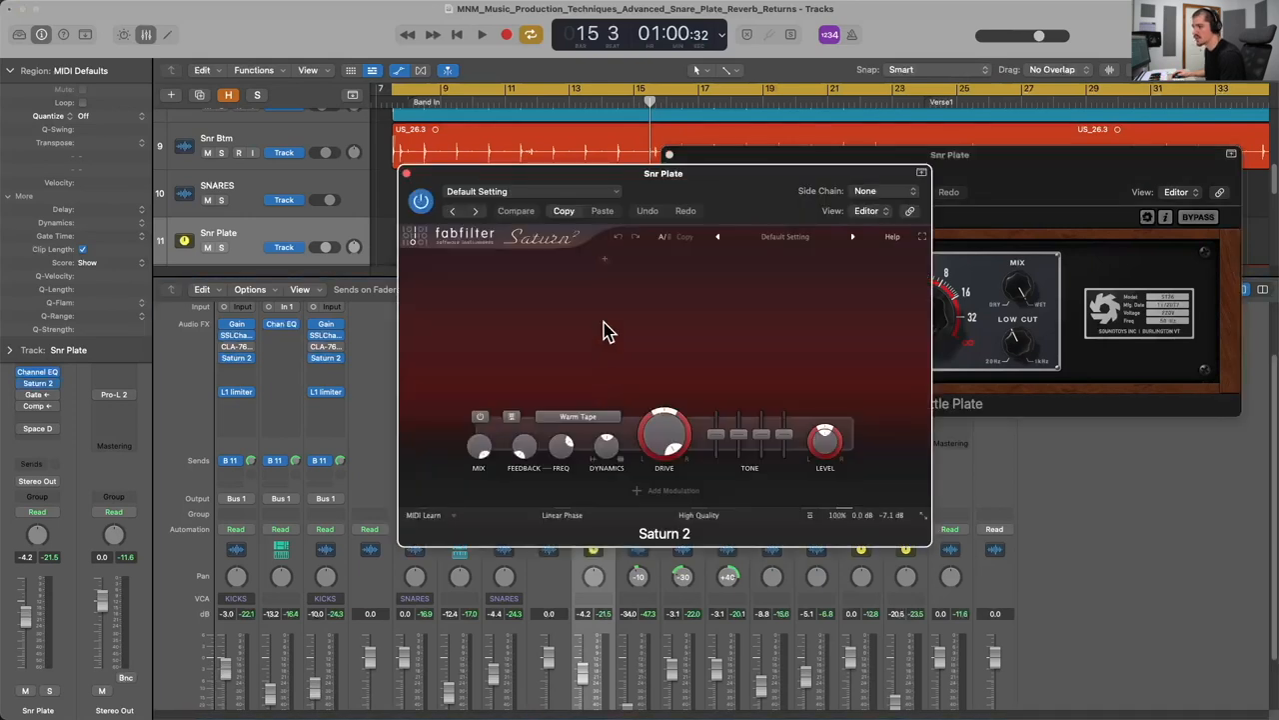
# Audition the plate return through Saturn 2, then bring up the Snr Plate Noise Gate.
pyautogui.moveTo(664, 436); pyautogui.dragTo(663, 396)
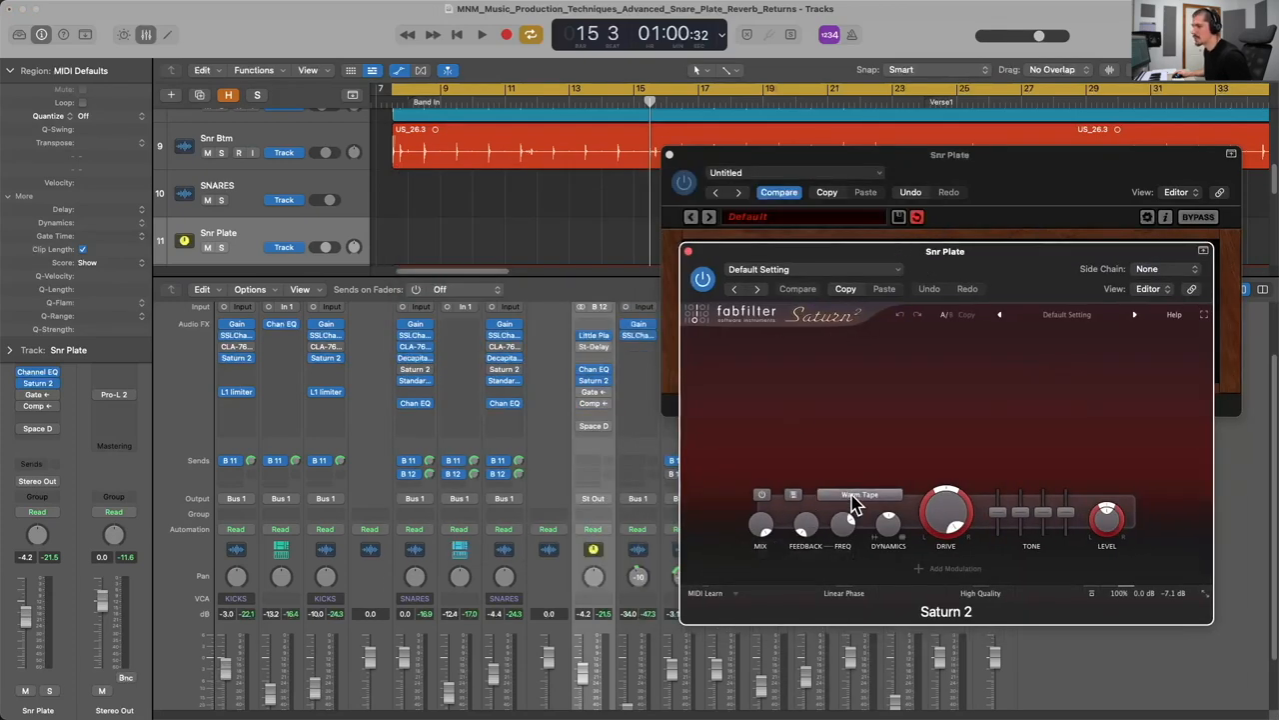
pyautogui.moveTo(858, 494)
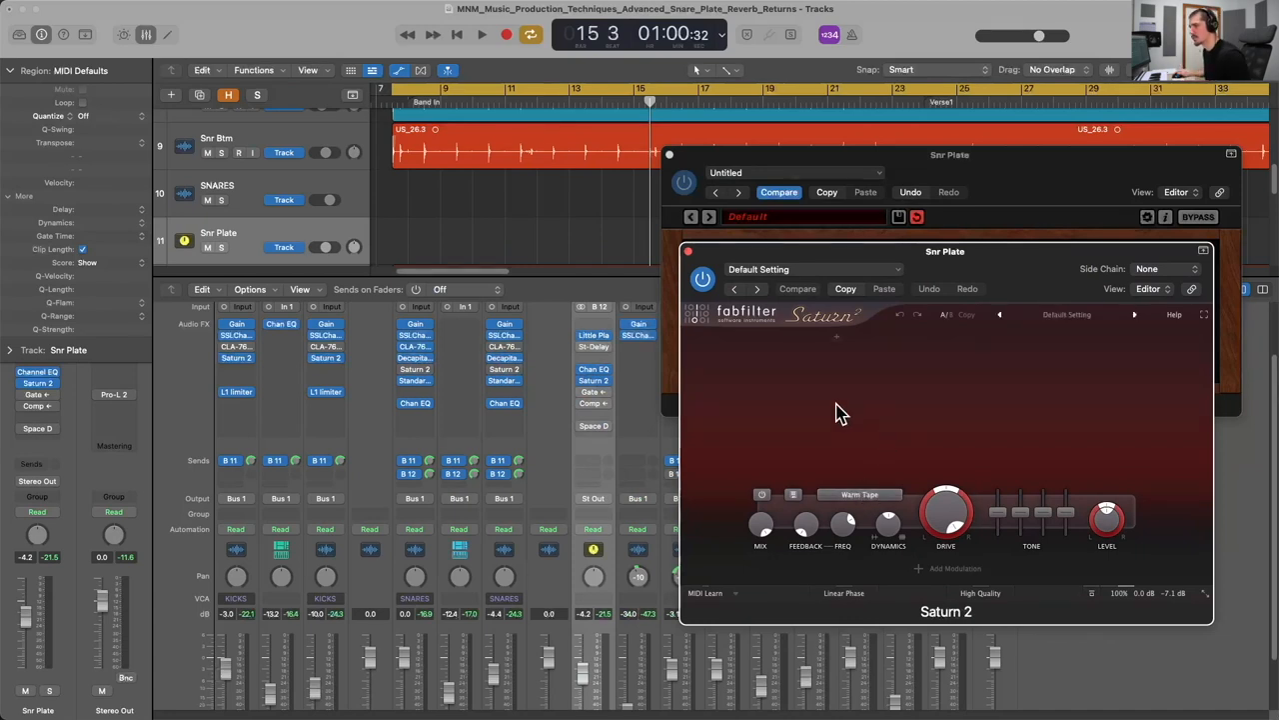
pyautogui.click(481, 34)
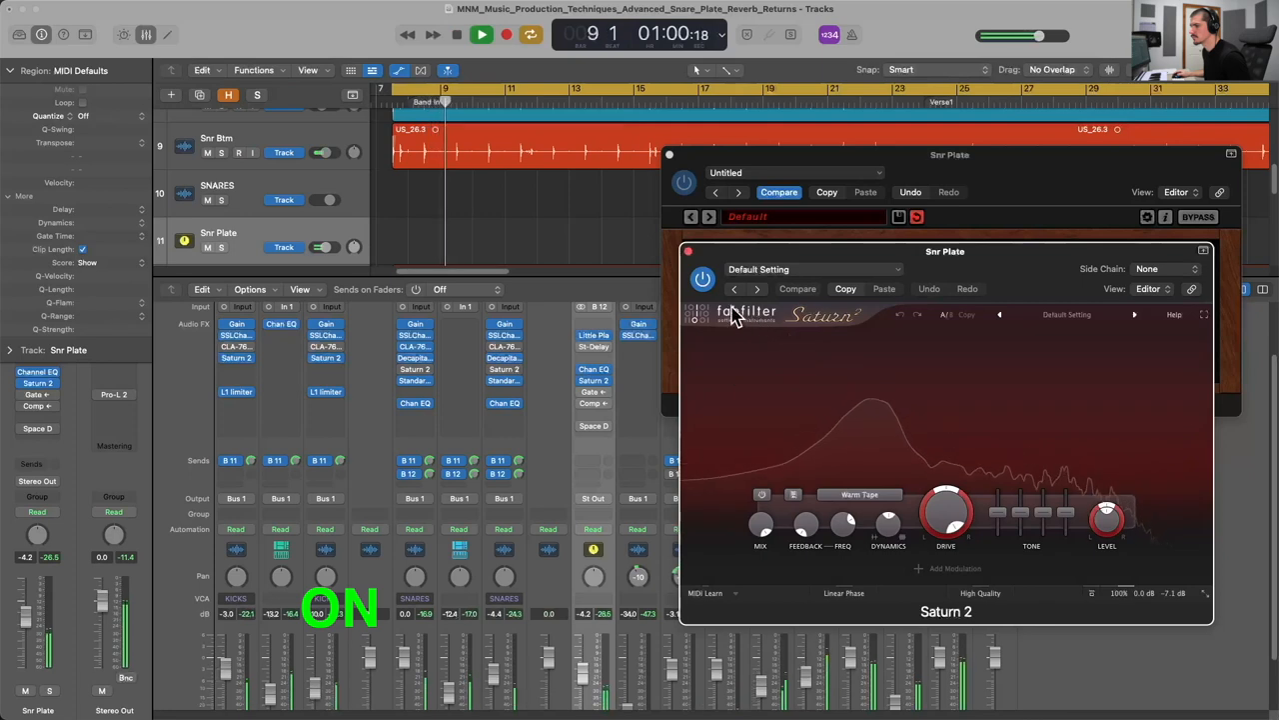
pyautogui.click(704, 280)
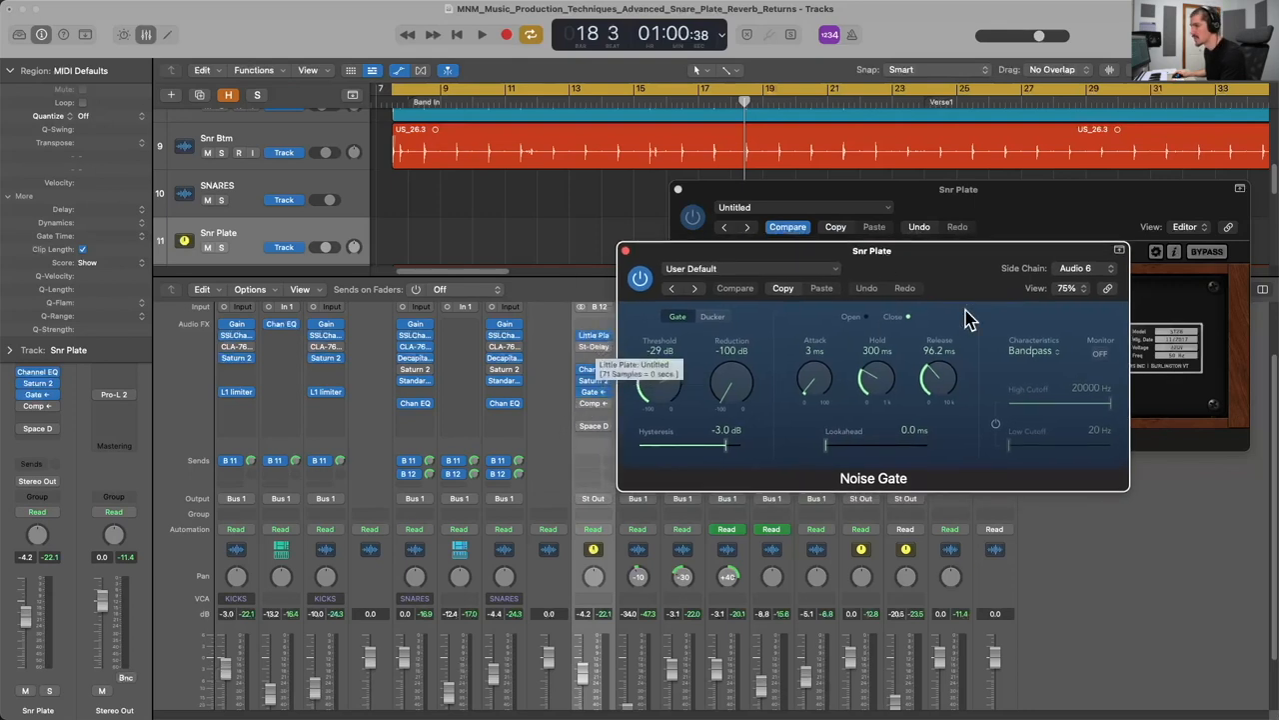
pyautogui.click(1080, 268)
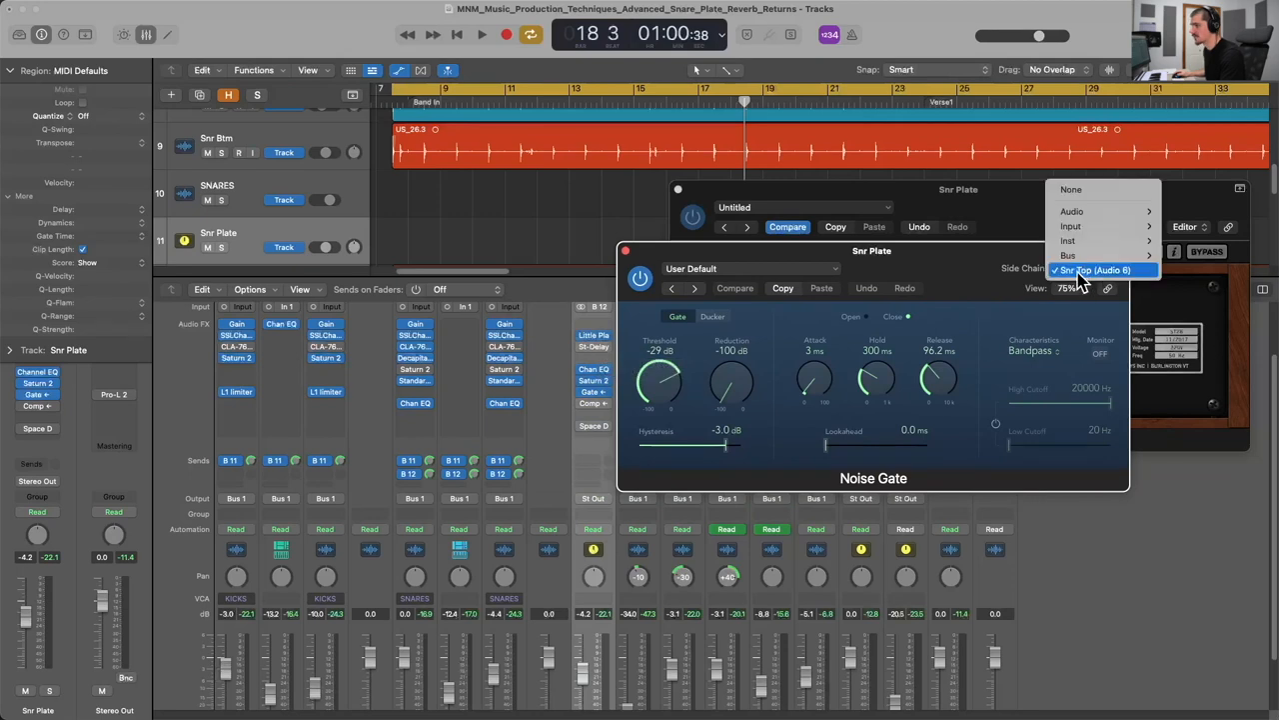
pyautogui.moveTo(1089, 280)
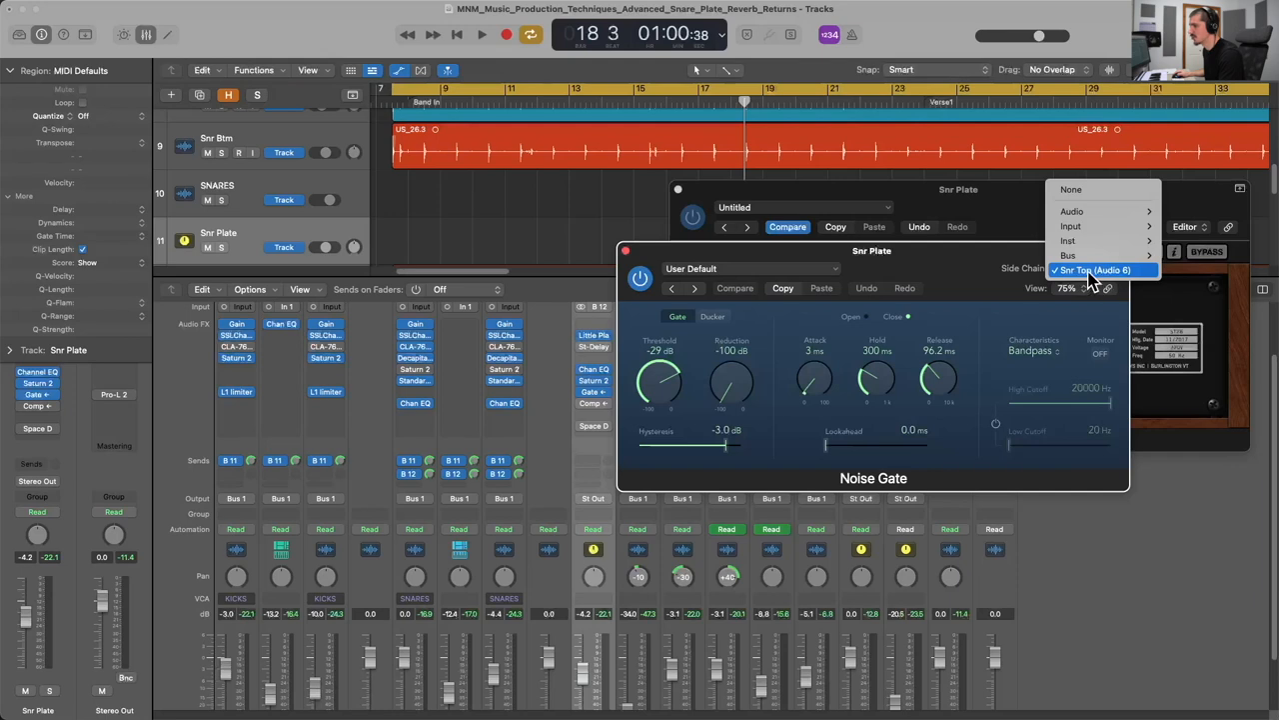
pyautogui.click(1097, 270)
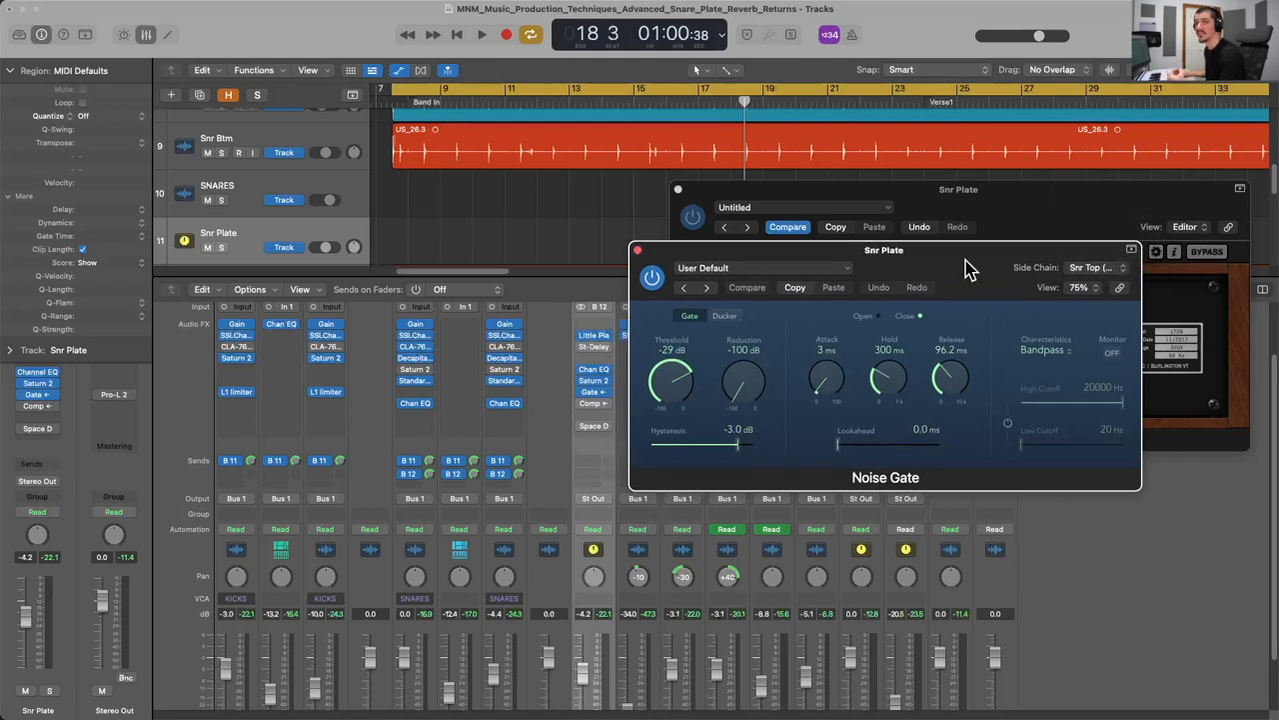
pyautogui.moveTo(922, 268)
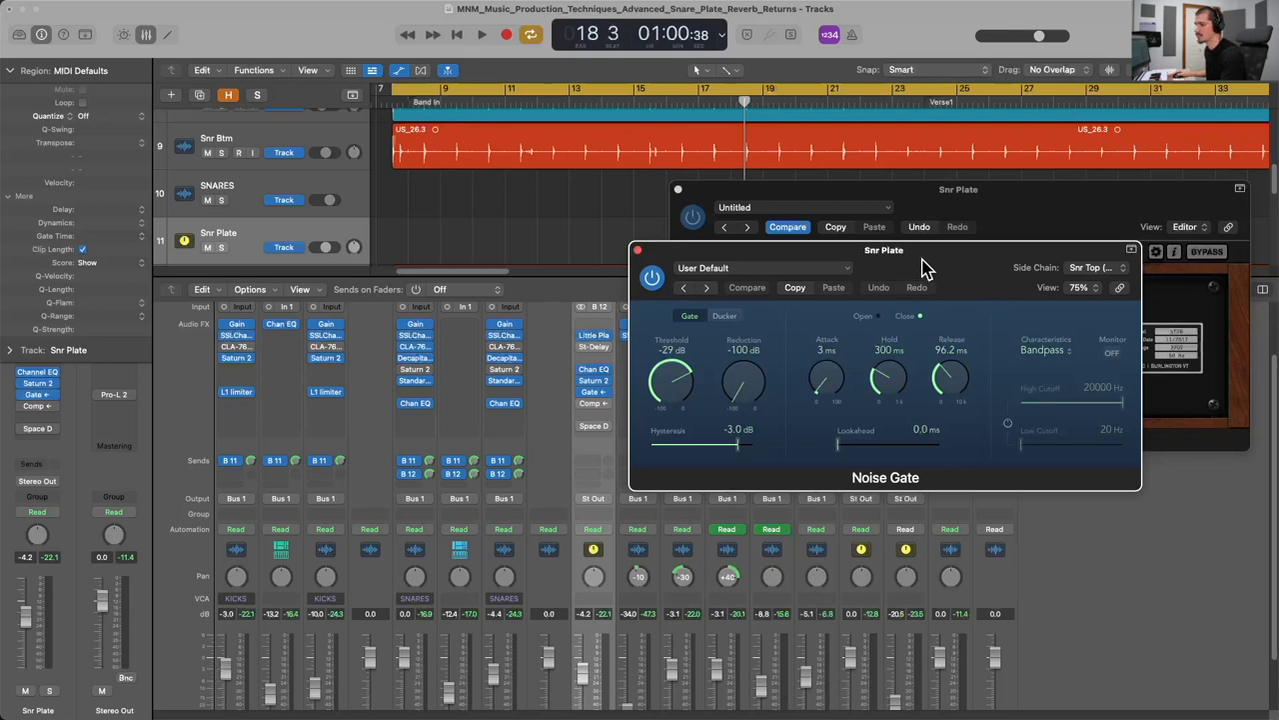
pyautogui.moveTo(896, 332)
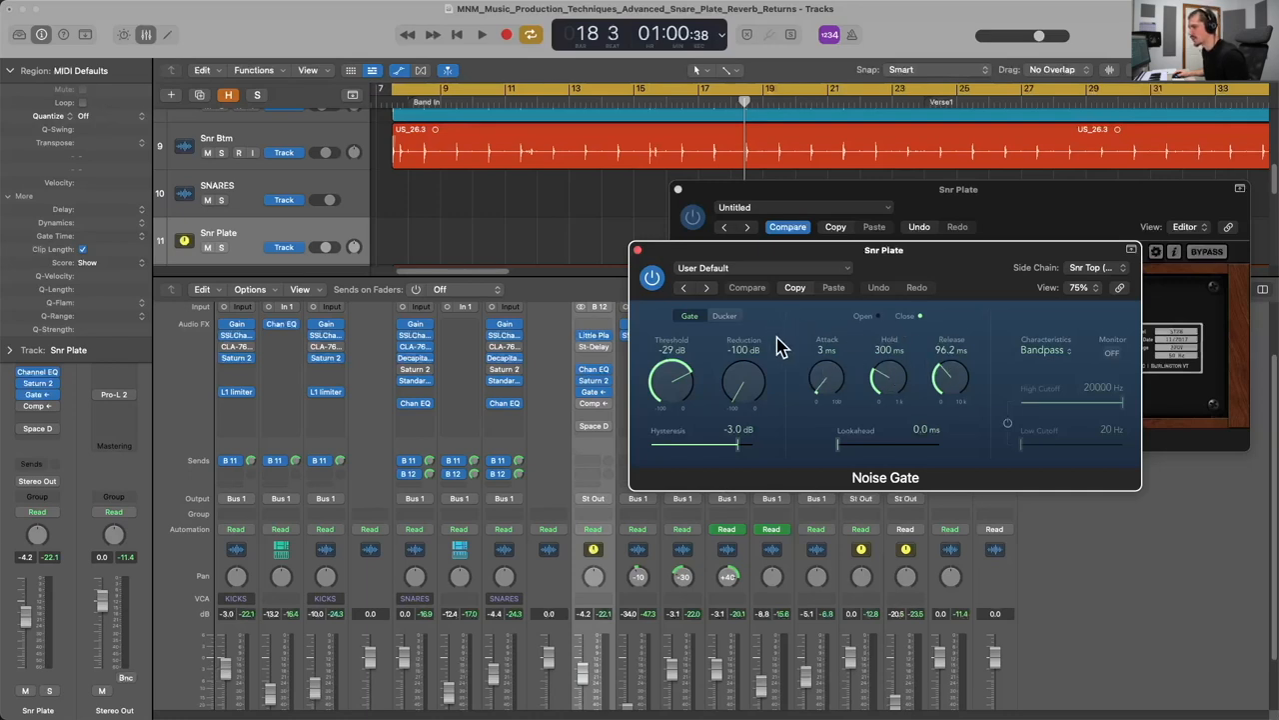
pyautogui.moveTo(839, 340)
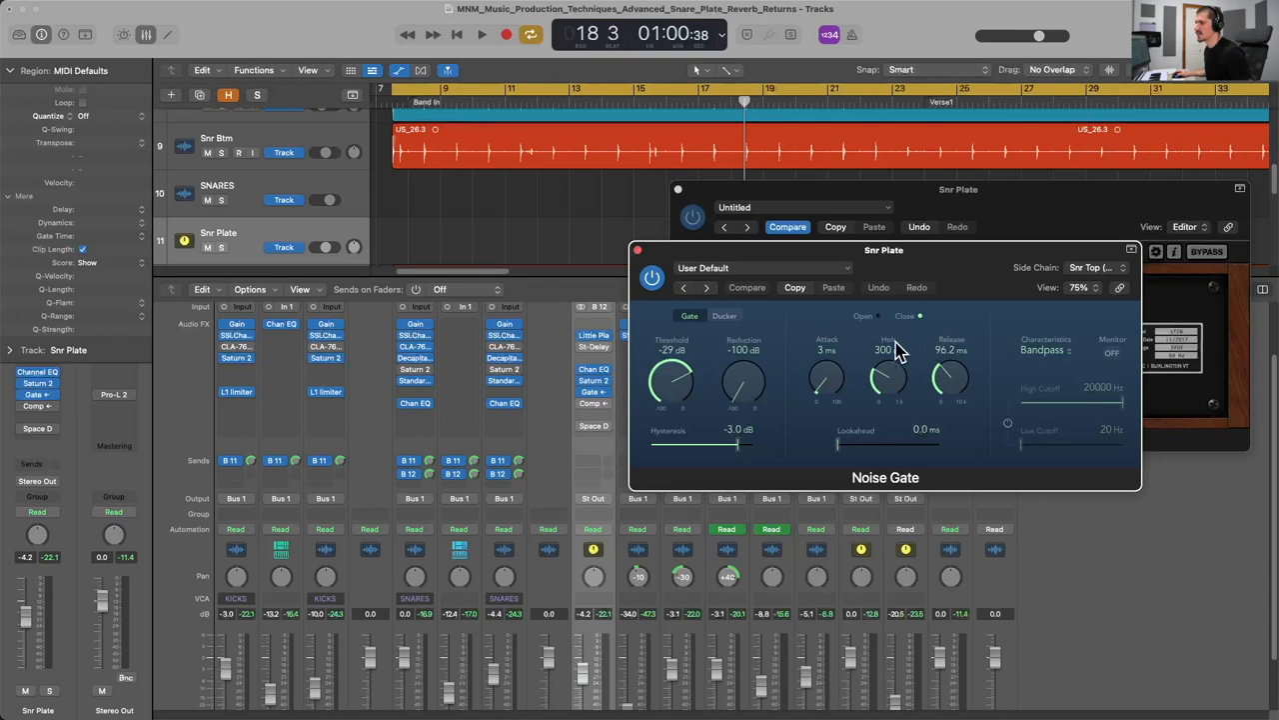
pyautogui.moveTo(892, 348)
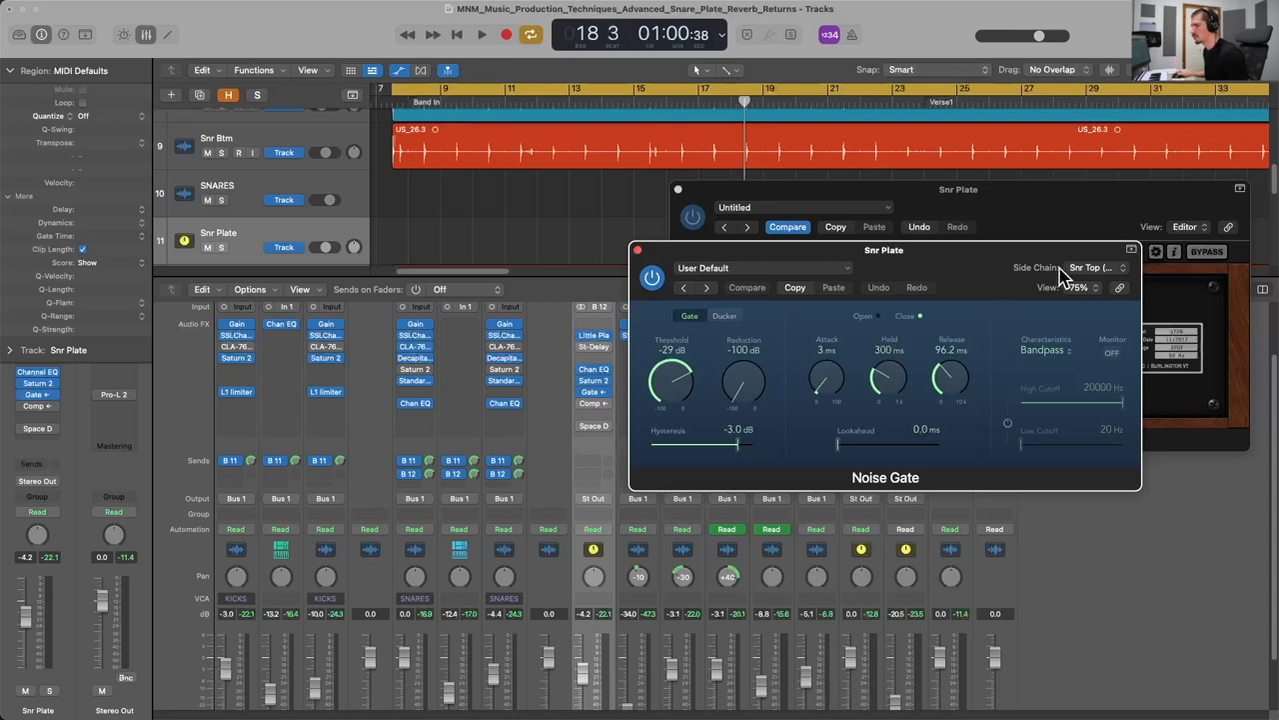
pyautogui.moveTo(1083, 276)
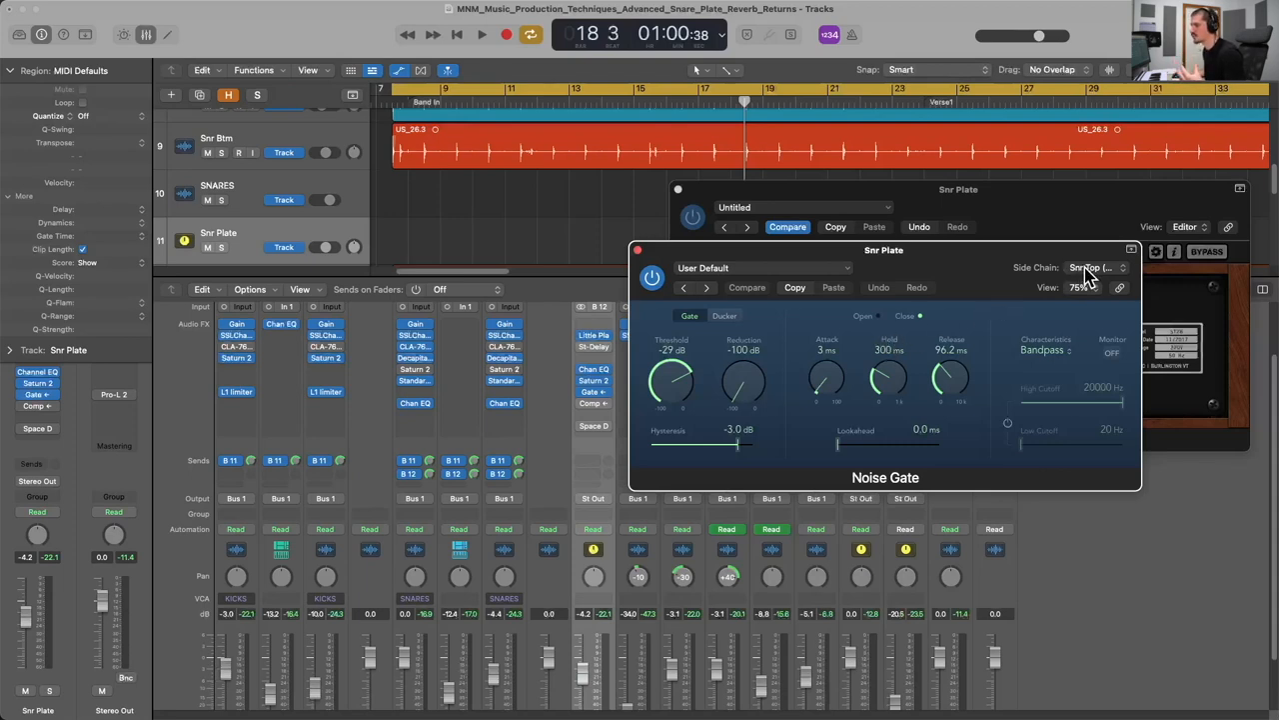
pyautogui.moveTo(896, 350)
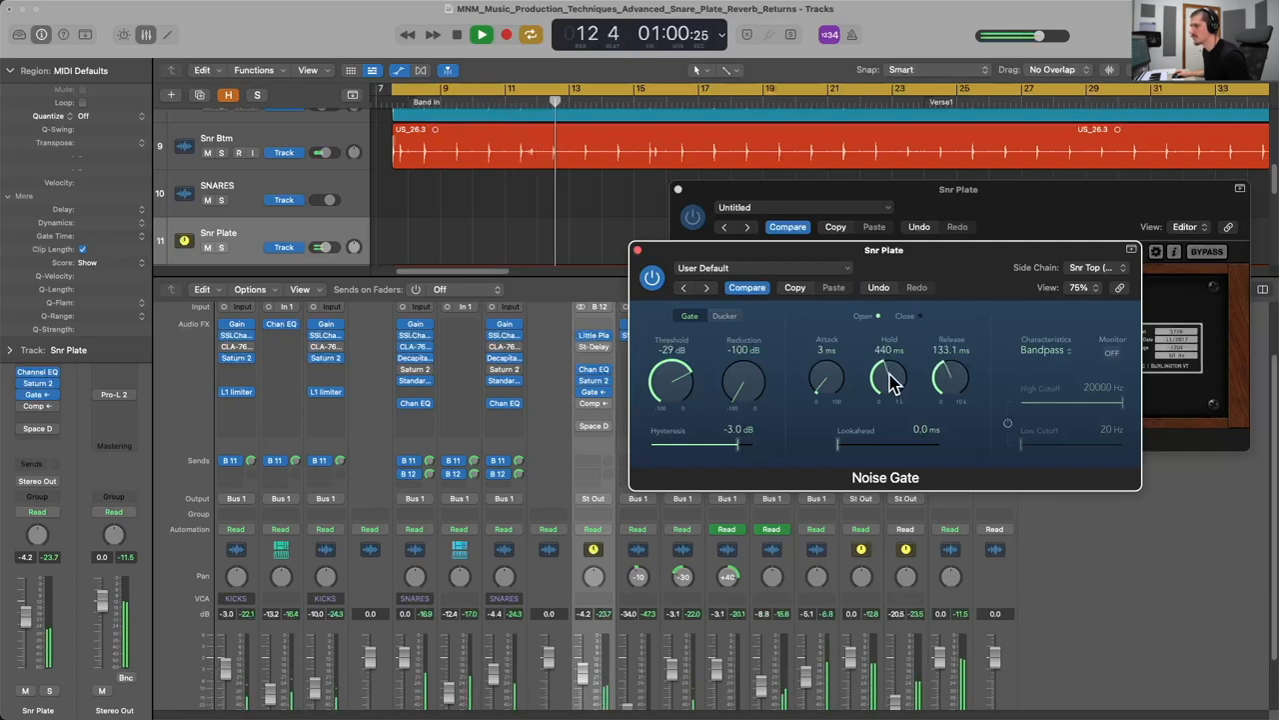
# Set the Snr Plate gate threshold to about -26 dB and hold to roughly 500 ms during playback.
pyautogui.moveTo(887, 378); pyautogui.dragTo(896, 396)
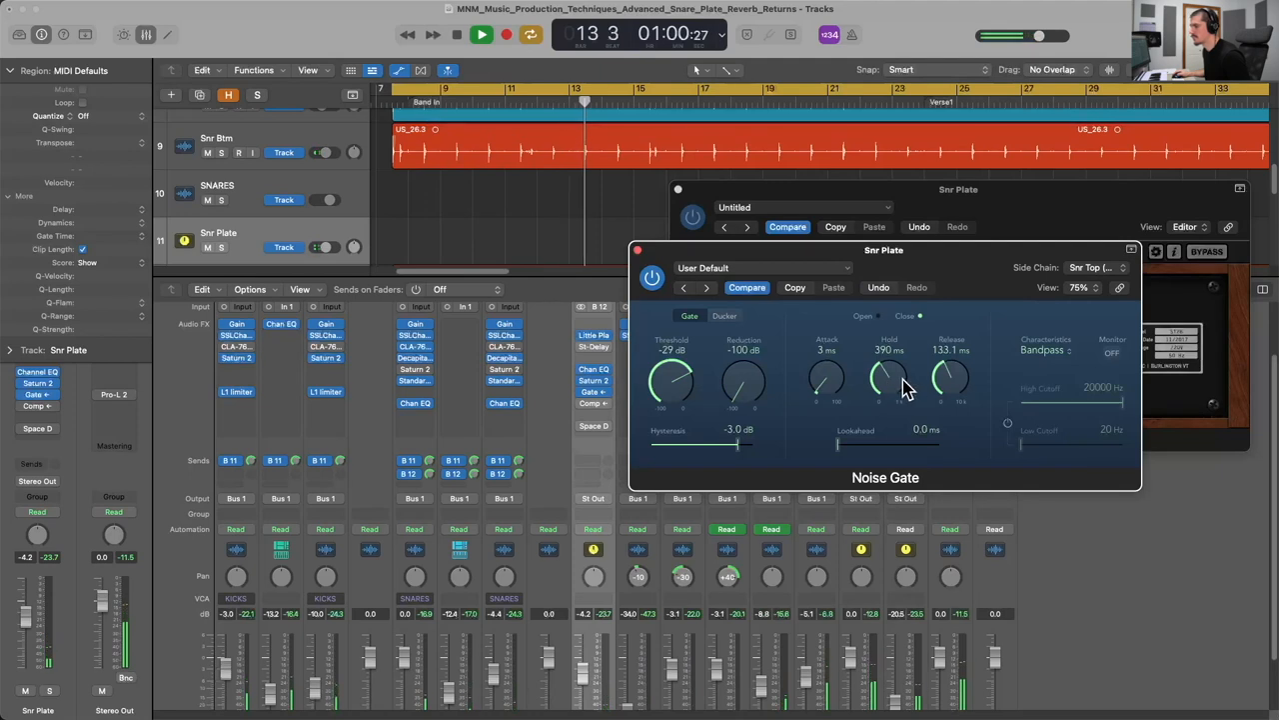
pyautogui.moveTo(888, 378); pyautogui.dragTo(887, 360)
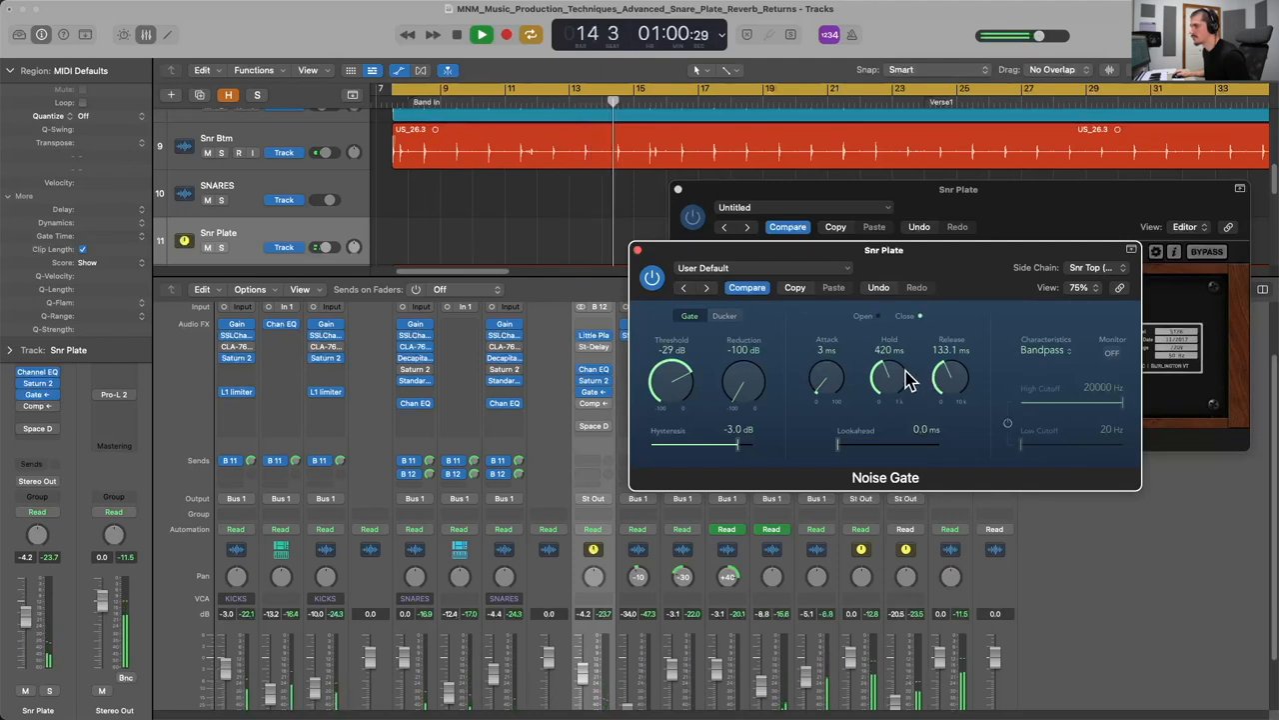
pyautogui.moveTo(672, 384); pyautogui.dragTo(672, 400)
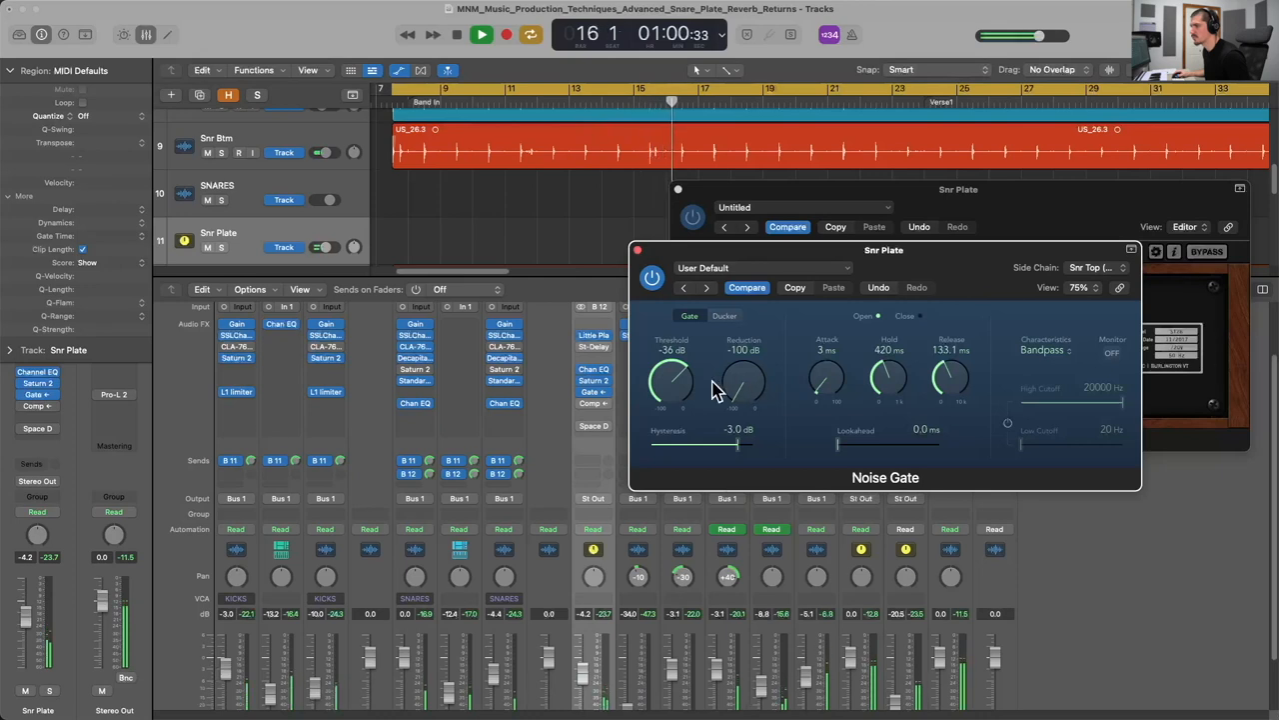
pyautogui.moveTo(669, 384); pyautogui.dragTo(676, 376)
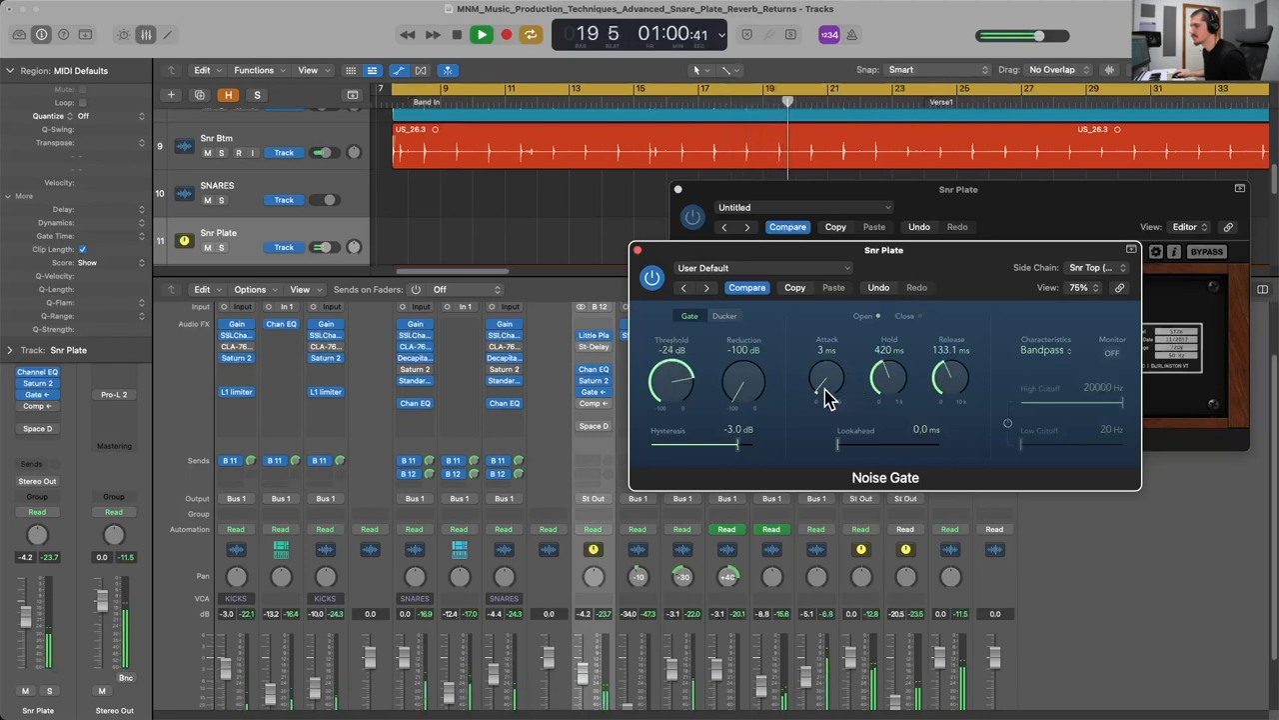
pyautogui.moveTo(890, 380); pyautogui.dragTo(890, 370)
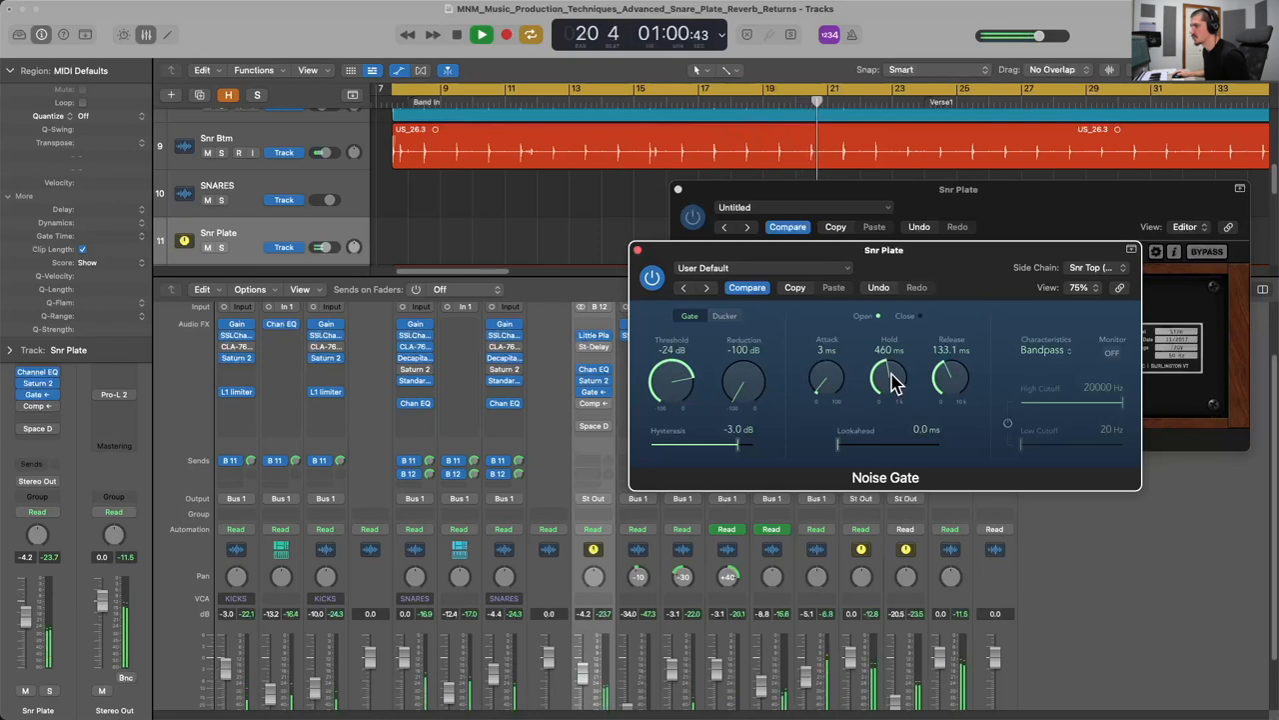
pyautogui.moveTo(888, 376); pyautogui.dragTo(888, 356)
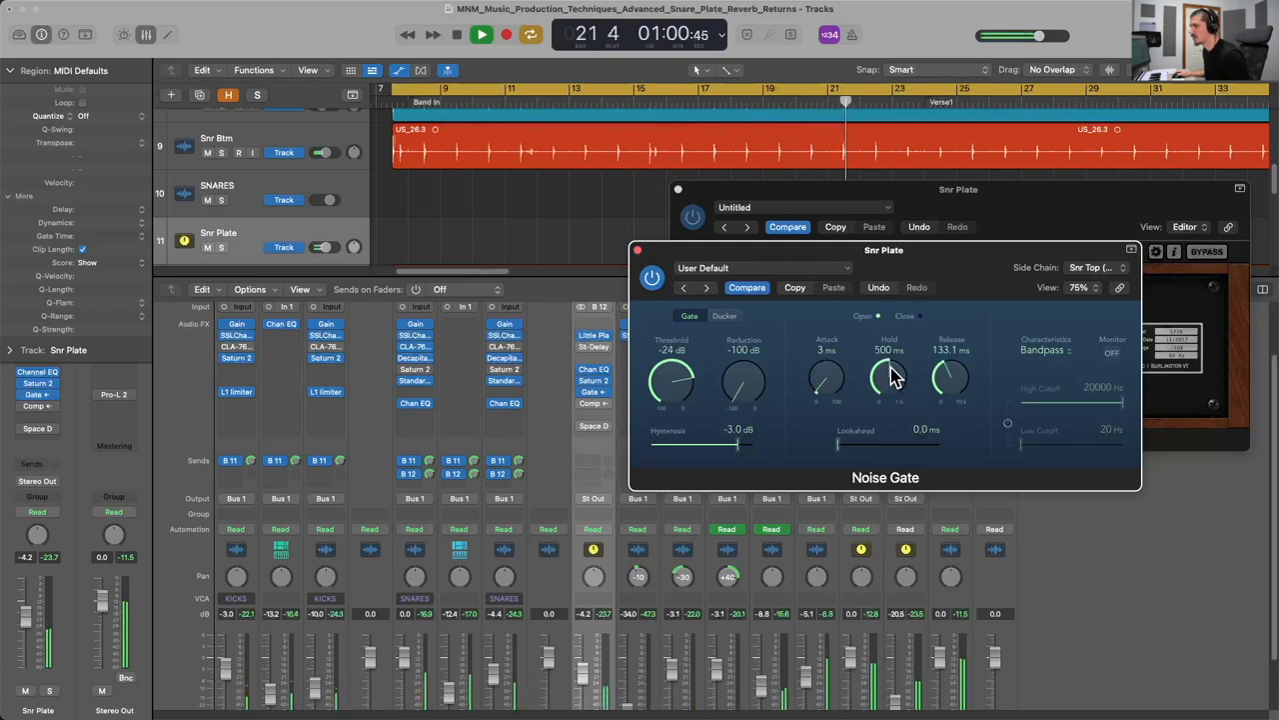
pyautogui.moveTo(948, 378); pyautogui.dragTo(950, 359)
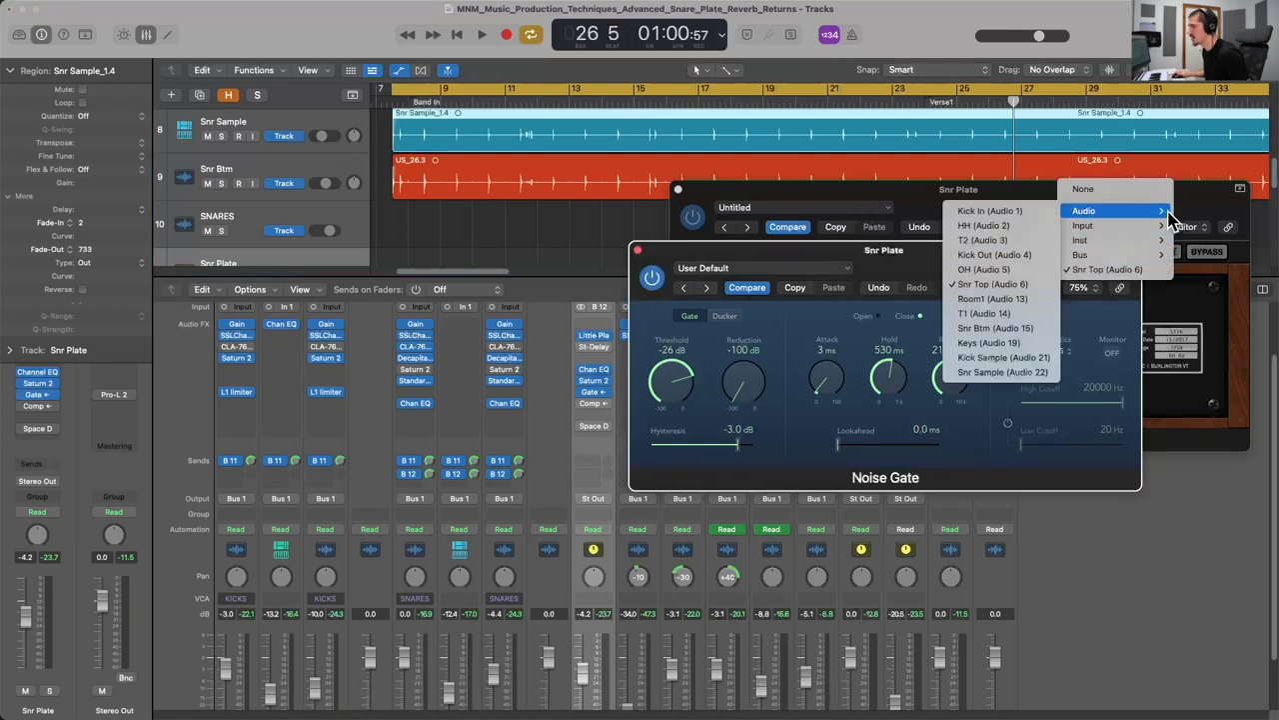
pyautogui.moveTo(1004, 356)
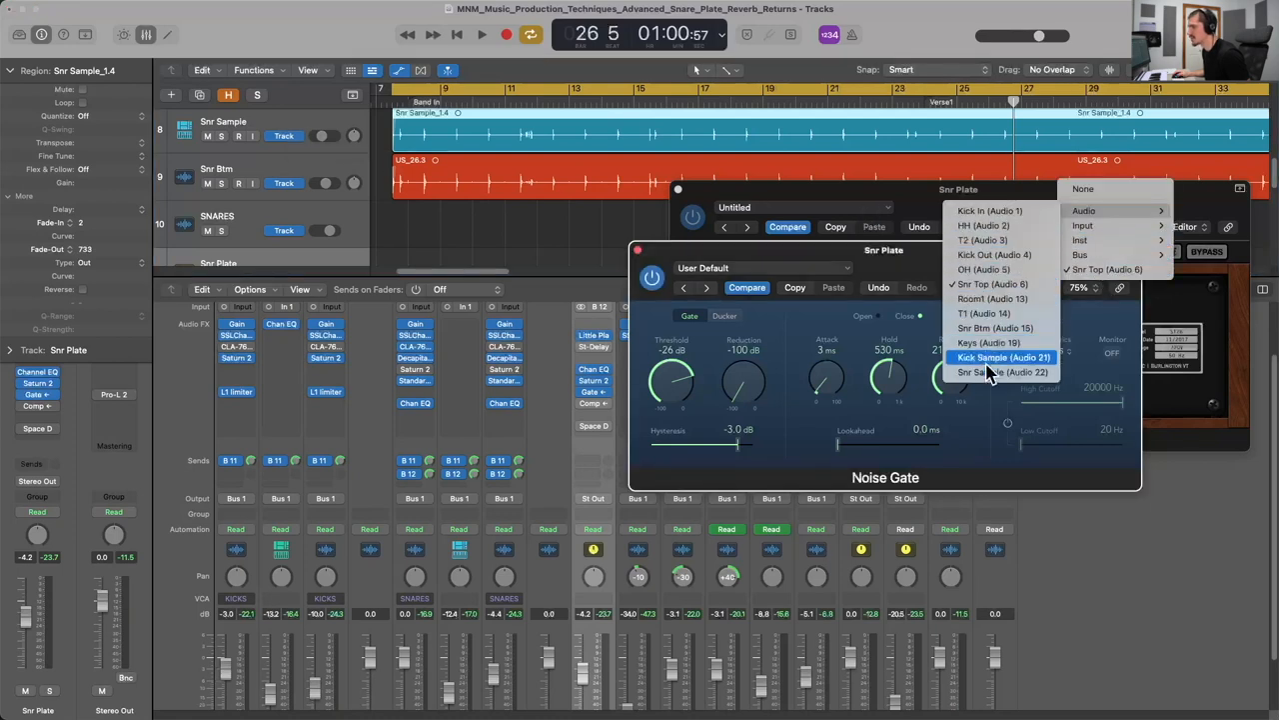
# Key the Snr Plate gate's side chain from Snr Sample (Audio 22) instead of the snare top.
pyautogui.click(1003, 372)
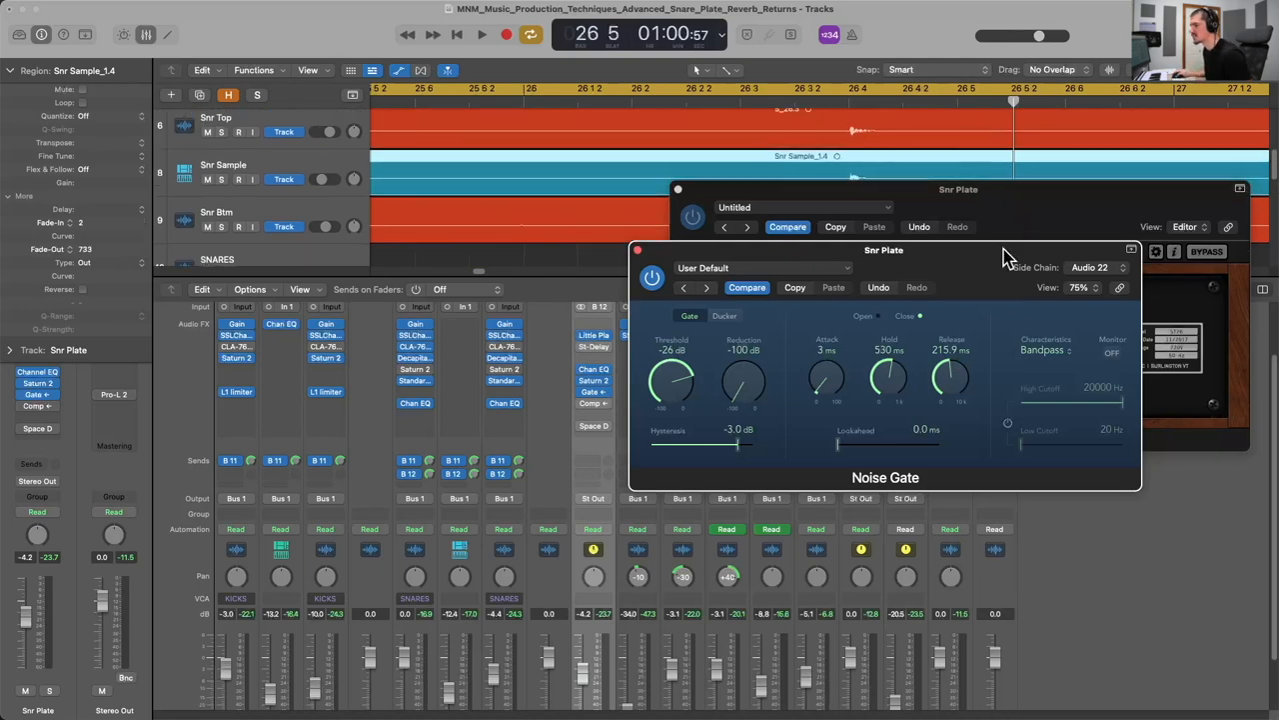
pyautogui.moveTo(1058, 277)
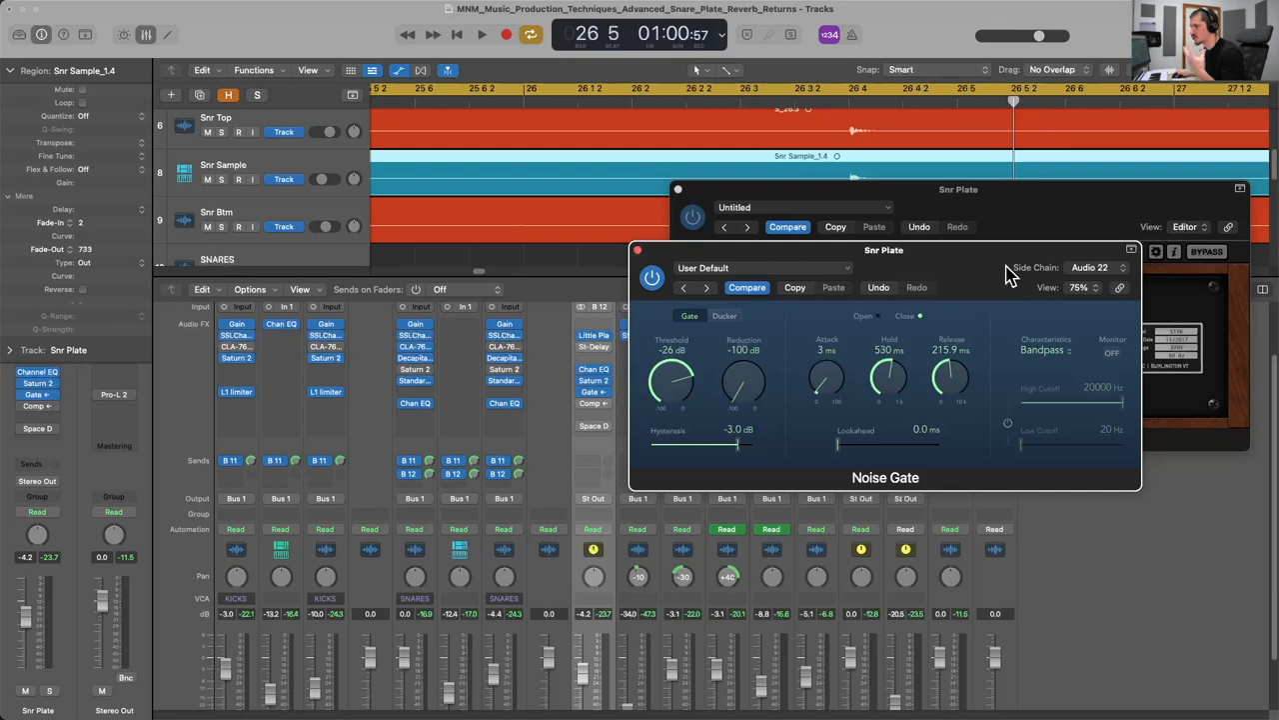
pyautogui.moveTo(984, 264)
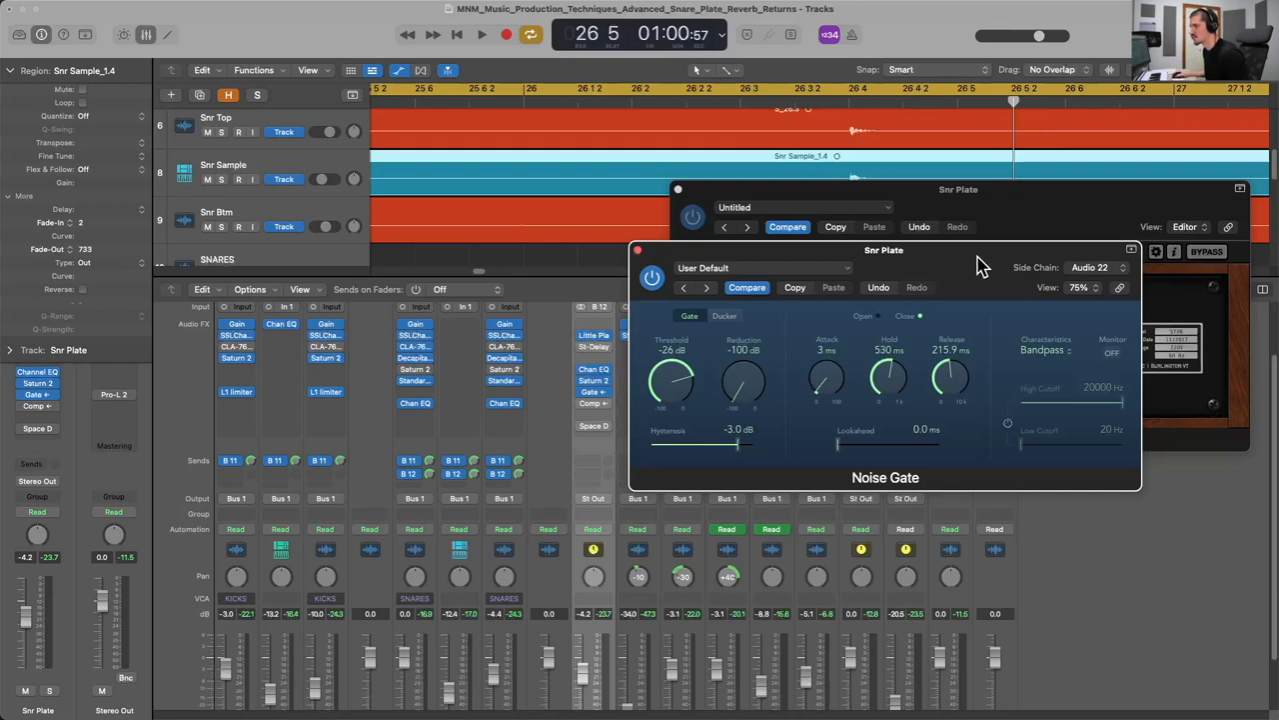
pyautogui.click(482, 34)
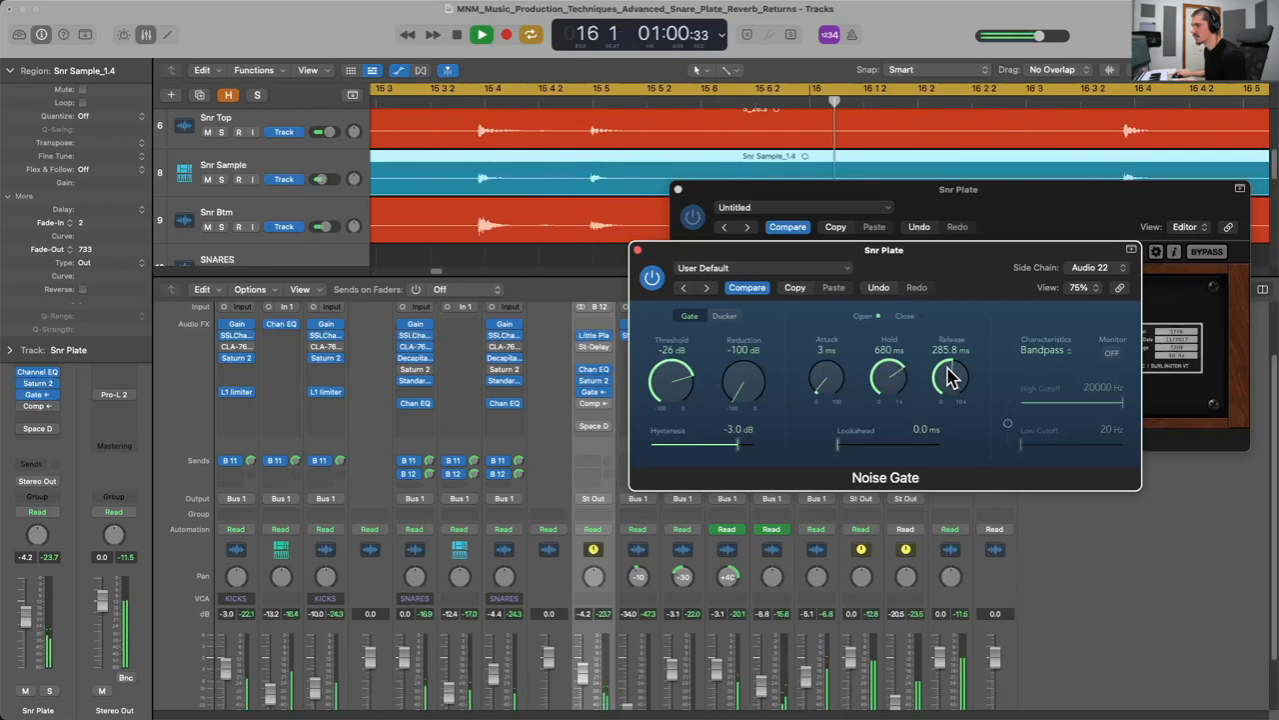
# Lengthen the Snr Plate gate release to about 285.8 ms.
pyautogui.moveTo(952, 378); pyautogui.dragTo(952, 388)
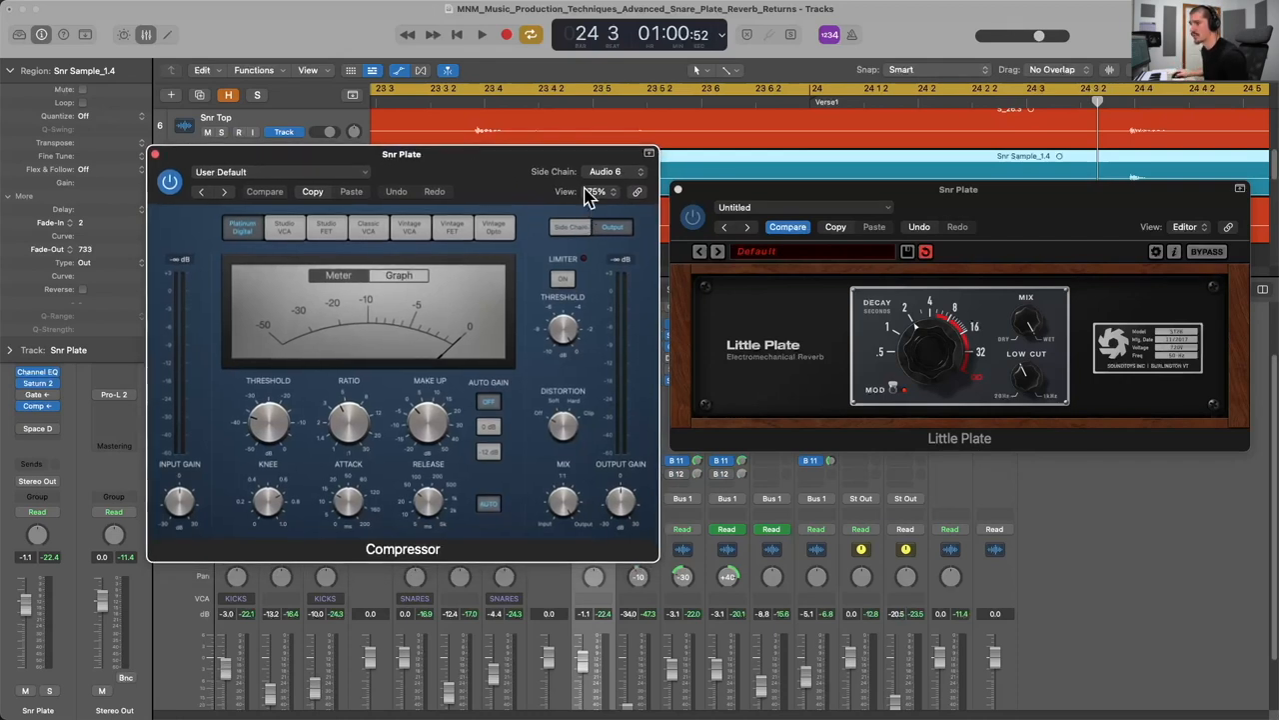
# Side-chain the Snr Plate Compressor from Snr Top and choose a different circuit model.
pyautogui.click(606, 172)
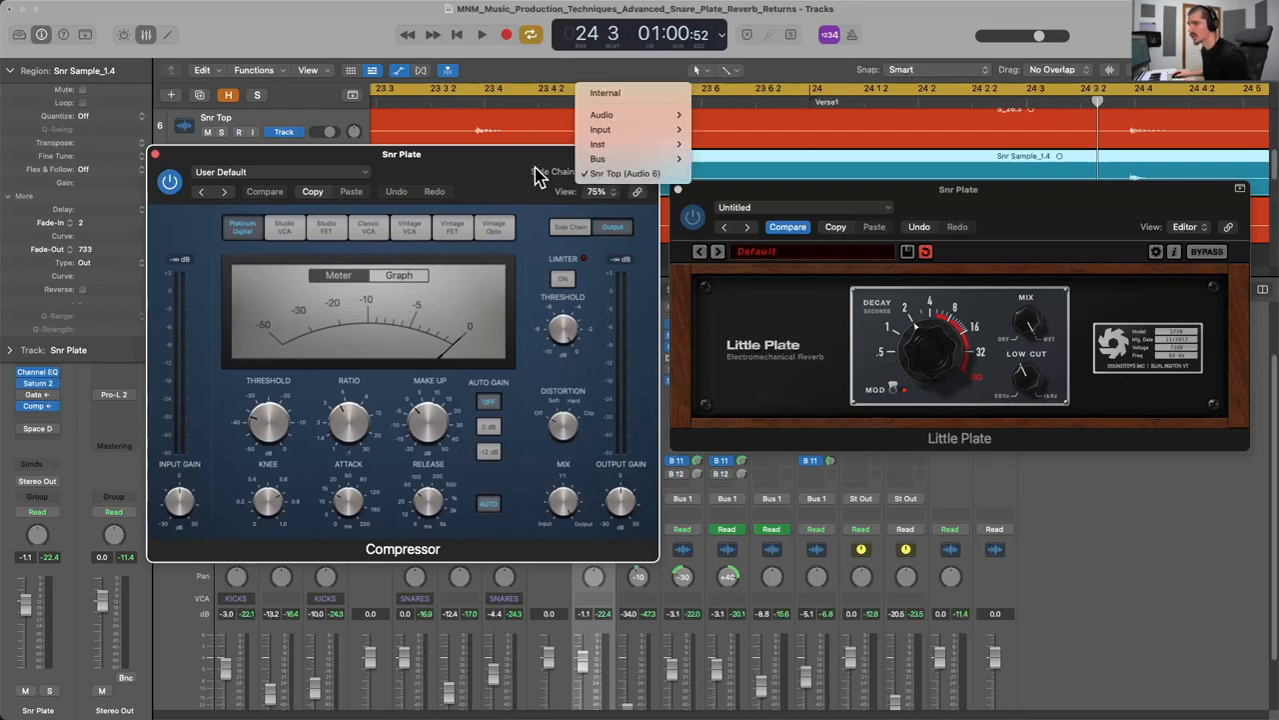
pyautogui.click(624, 172)
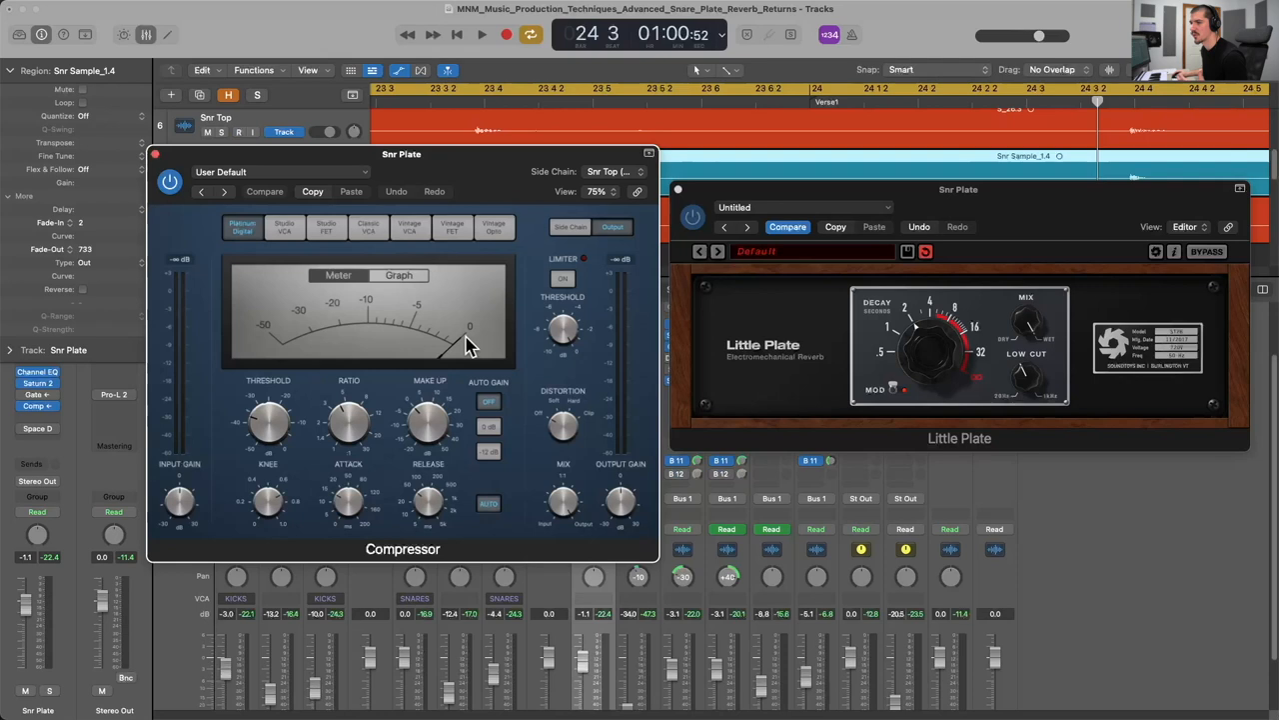
pyautogui.moveTo(477, 352)
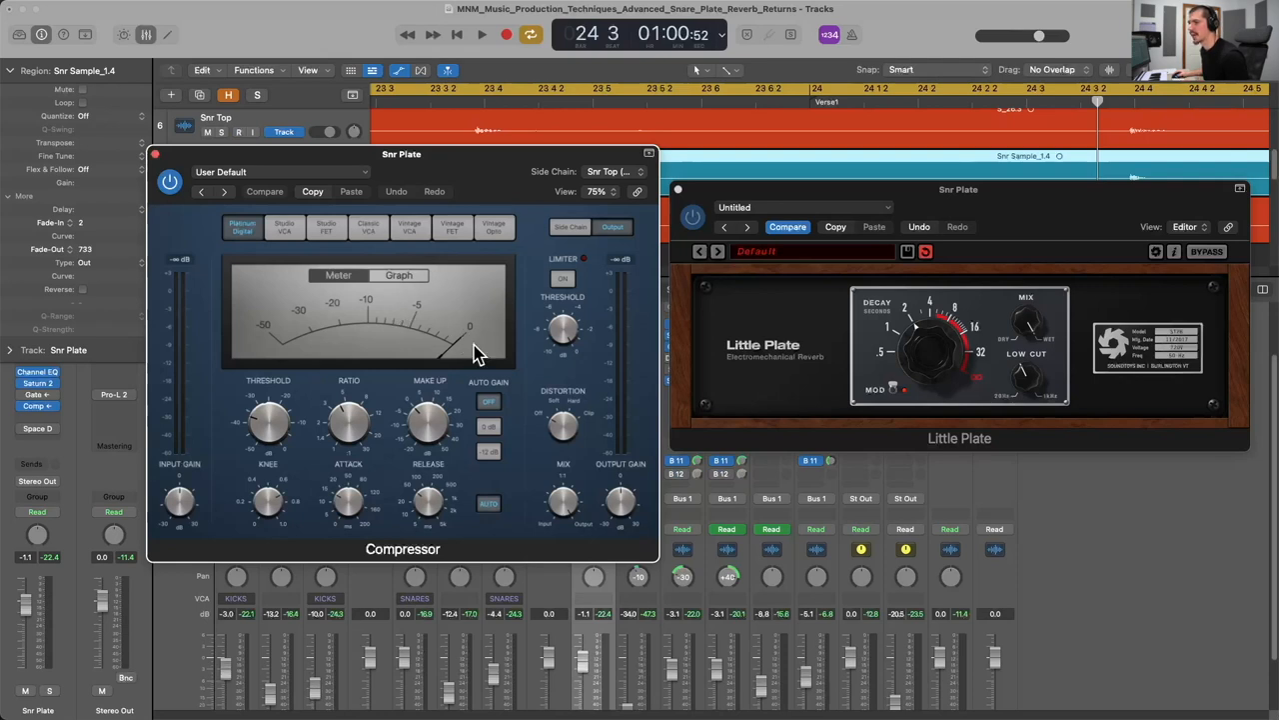
pyautogui.moveTo(624, 340)
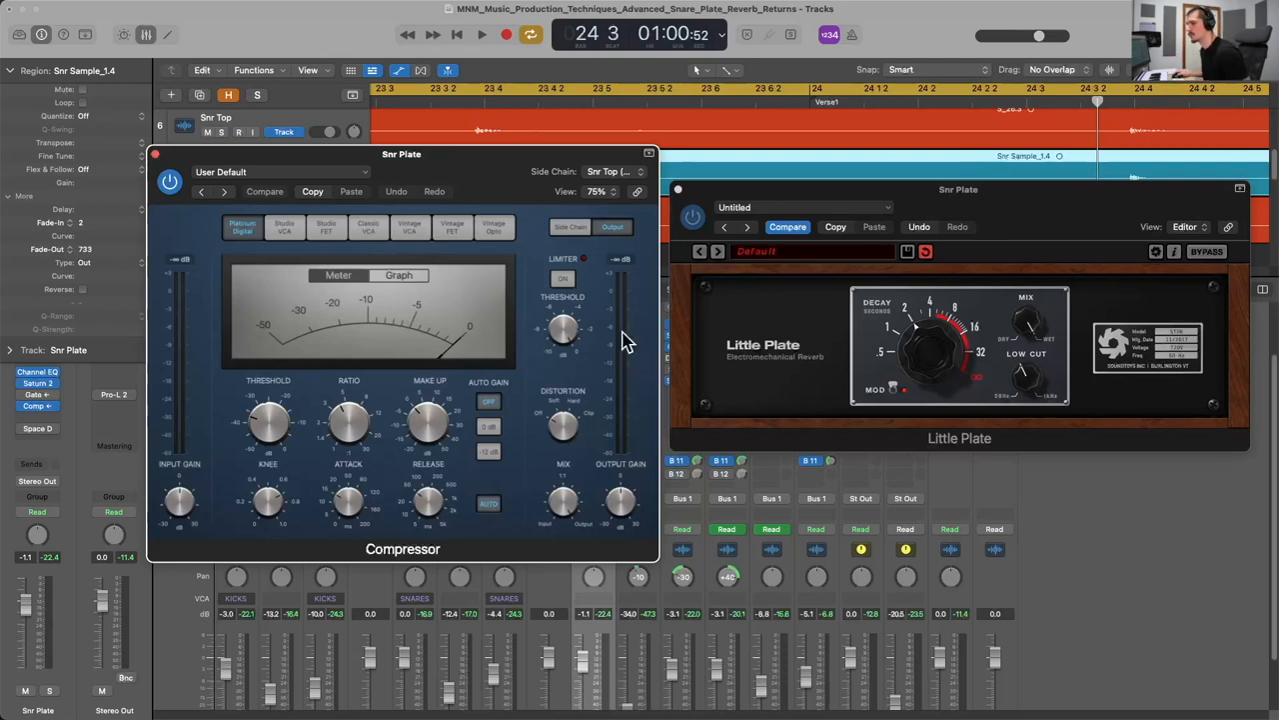
pyautogui.click(482, 34)
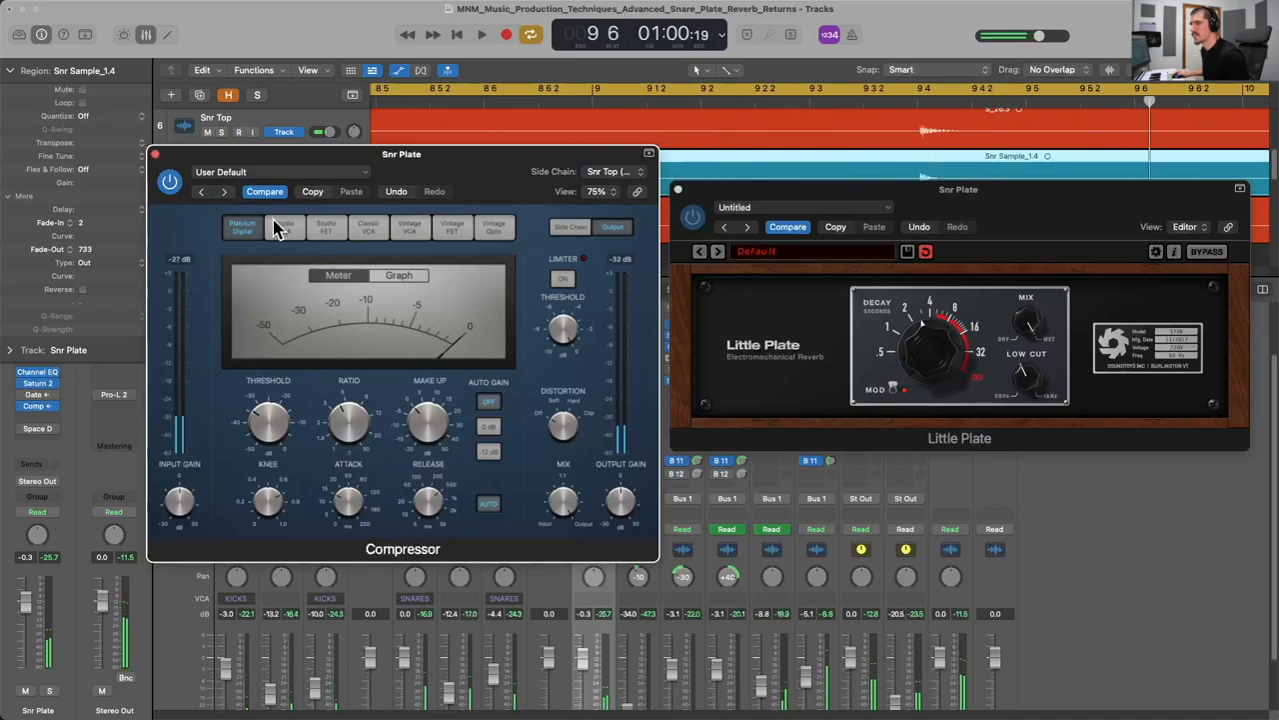
pyautogui.click(156, 154)
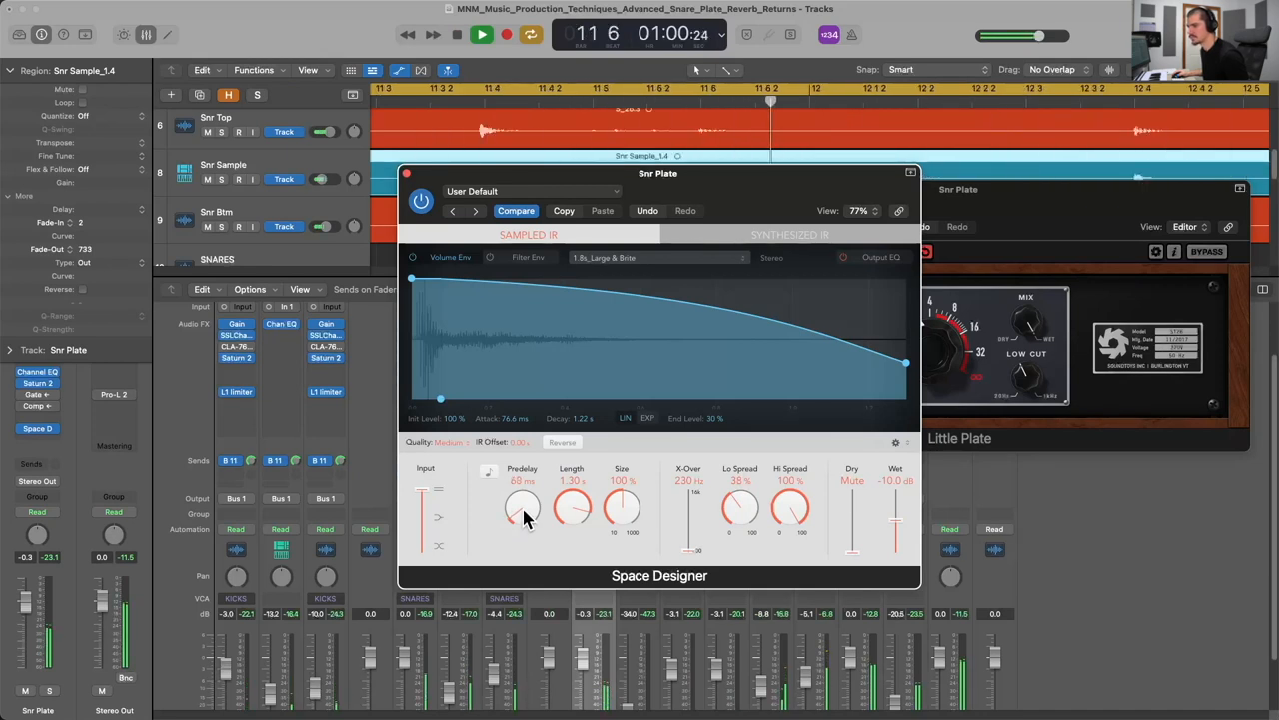
# Set Space Designer predelay to about 40 ms and bypass the reverb to compare.
pyautogui.moveTo(522, 508); pyautogui.dragTo(522, 516)
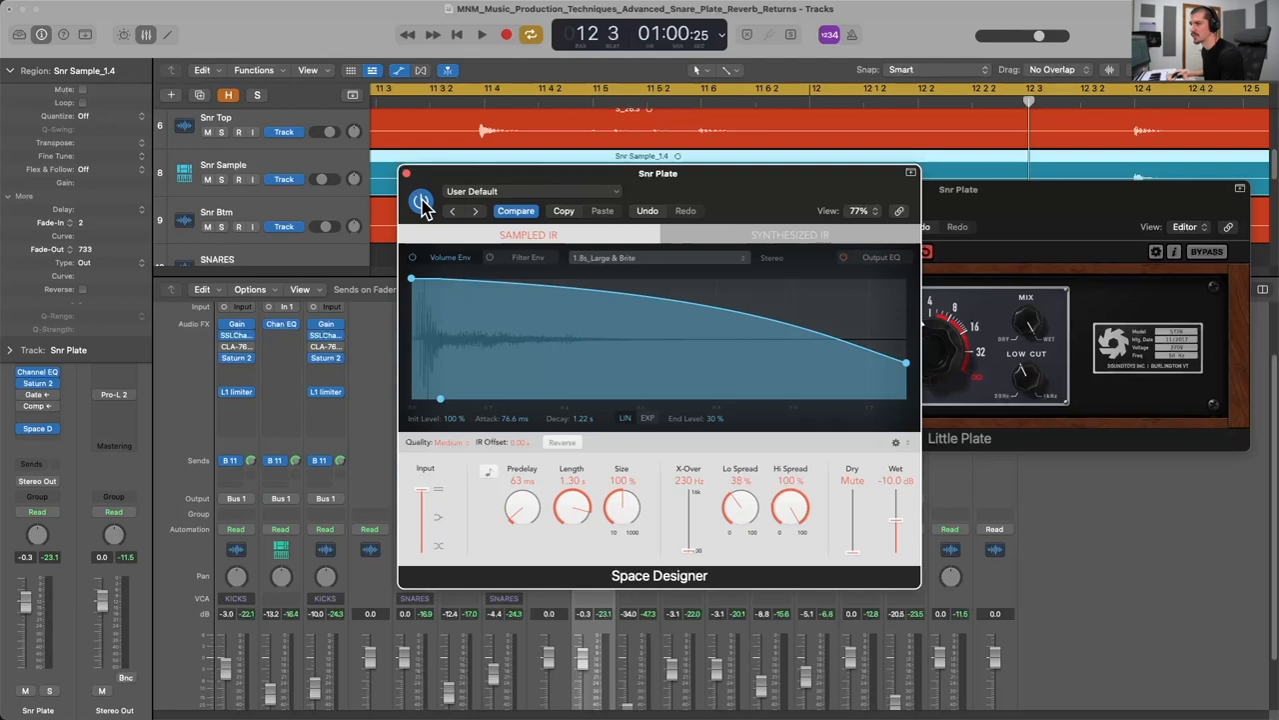
pyautogui.click(419, 200)
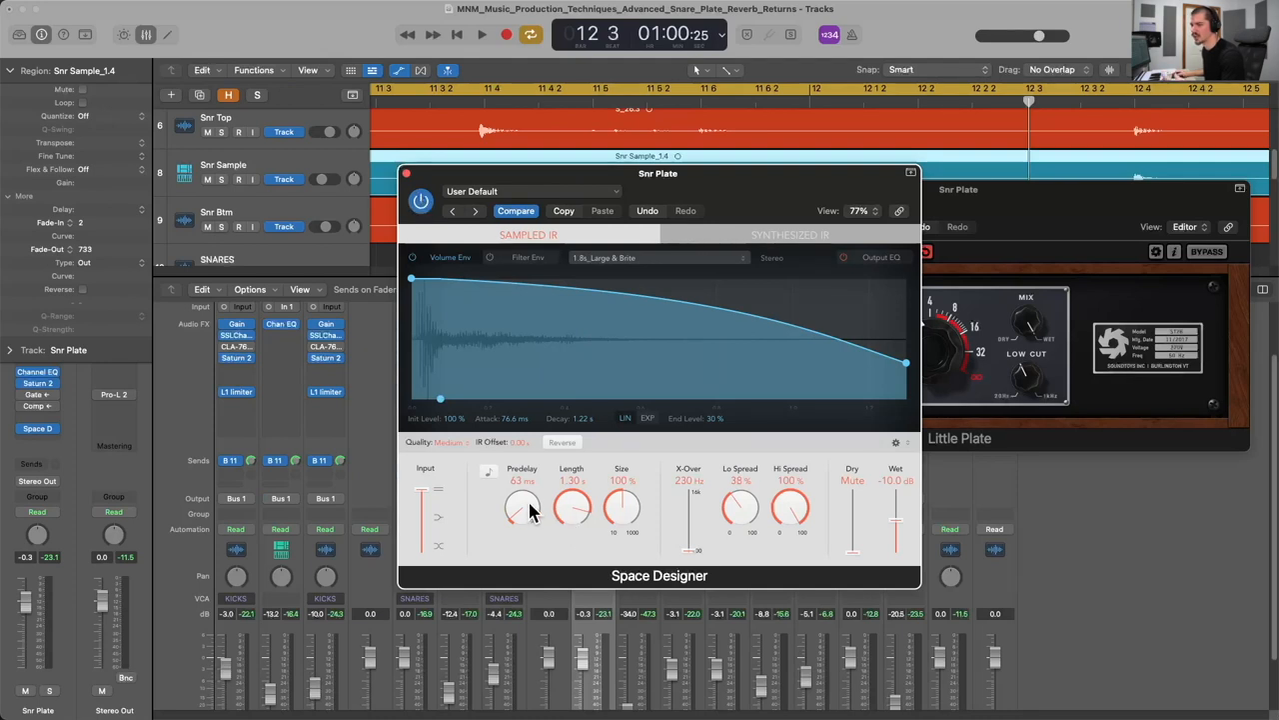
pyautogui.moveTo(498, 308)
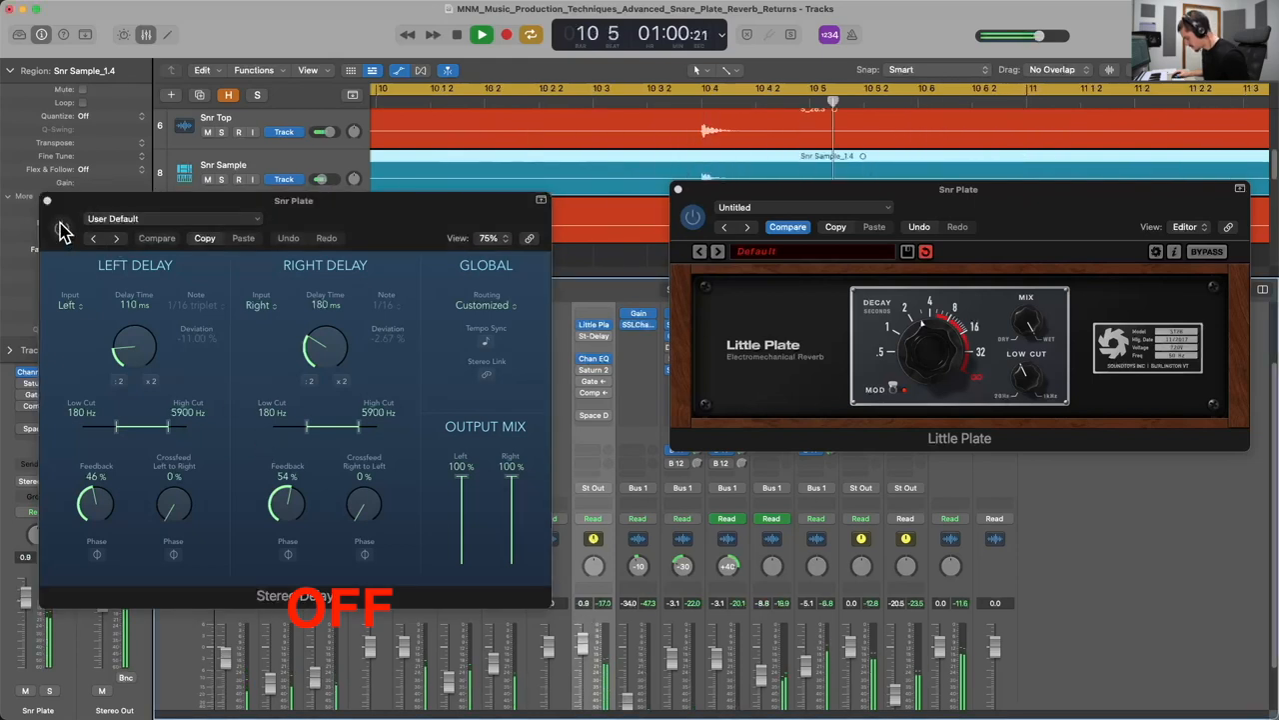
# Enable the Stereo Delay (110 ms left, 180 ms right) before Little Plate on the snare return.
pyautogui.click(62, 228)
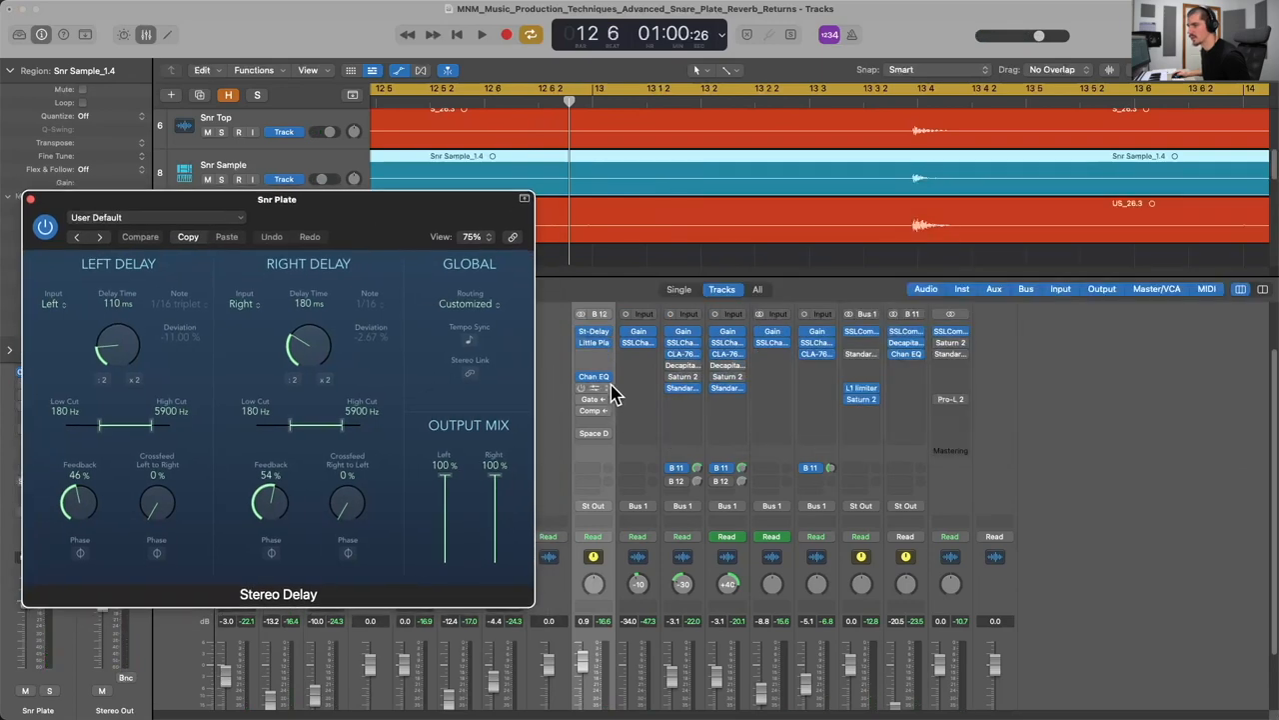
pyautogui.click(593, 342)
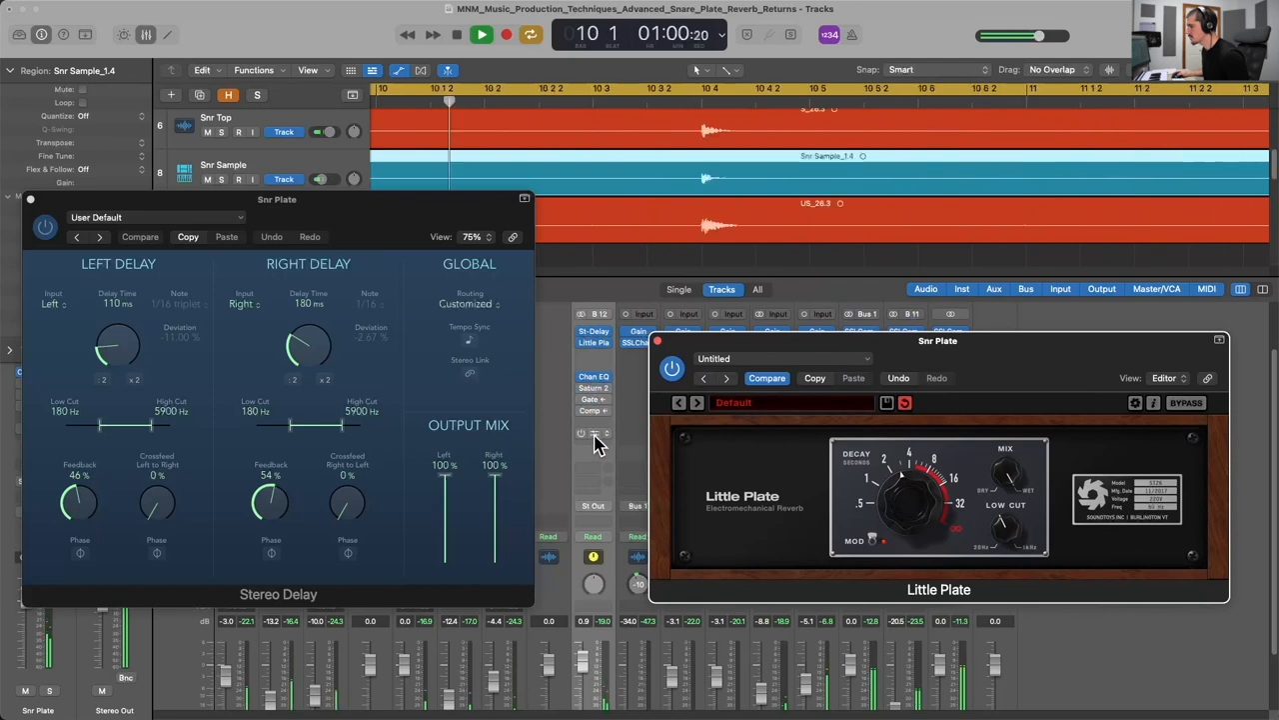
pyautogui.click(482, 34)
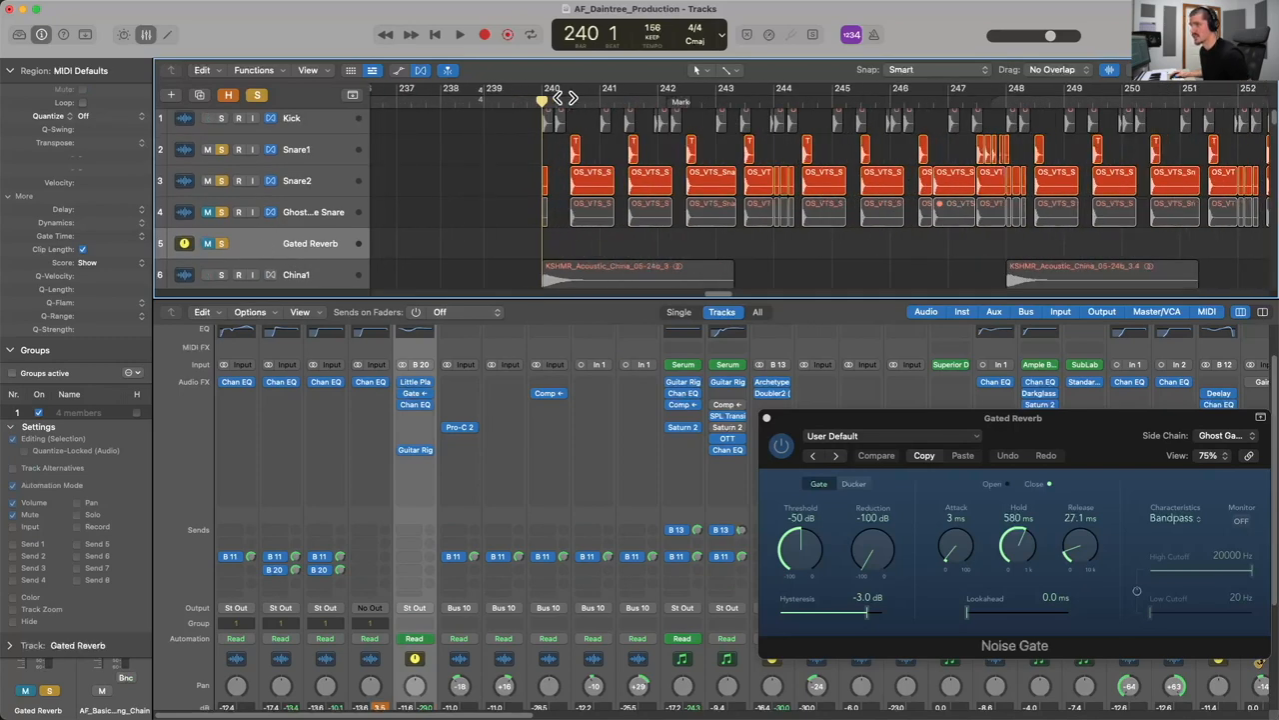
# Insert a Noise Gate on the Gated Reverb aux with -50 dB threshold, -100 dB reduction and 580 ms hold.
pyautogui.click(460, 34)
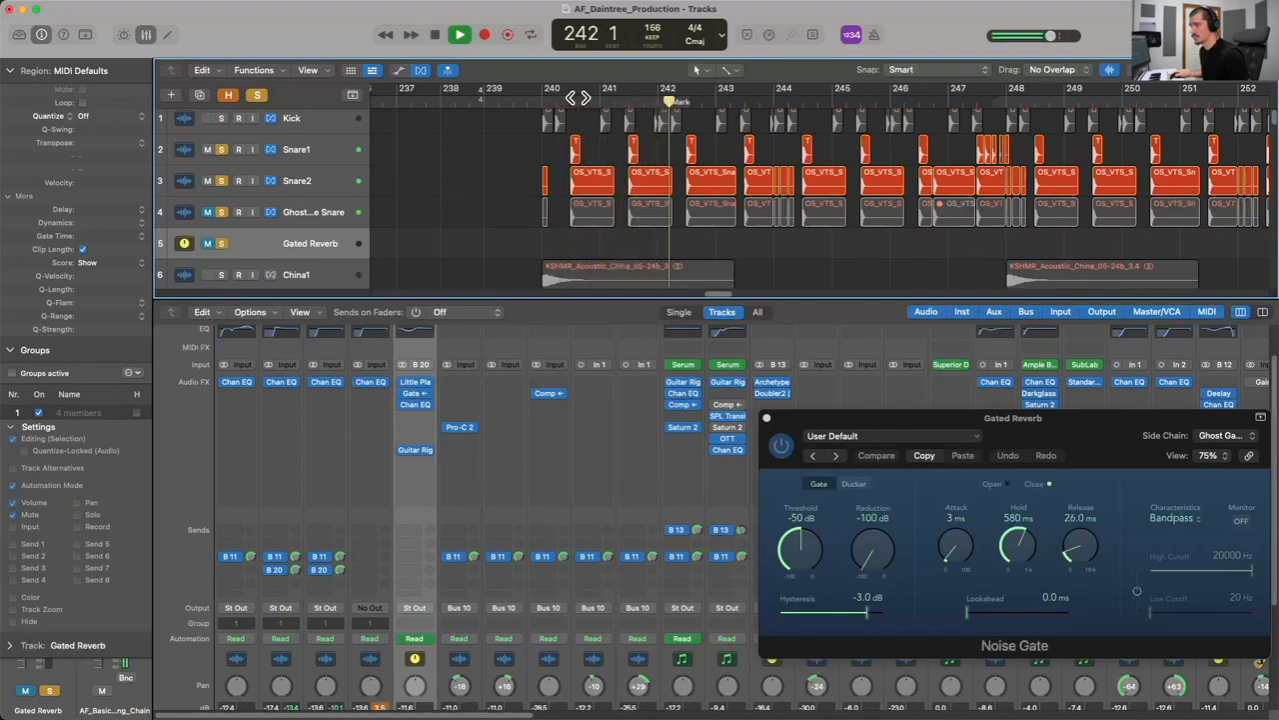
pyautogui.click(460, 34)
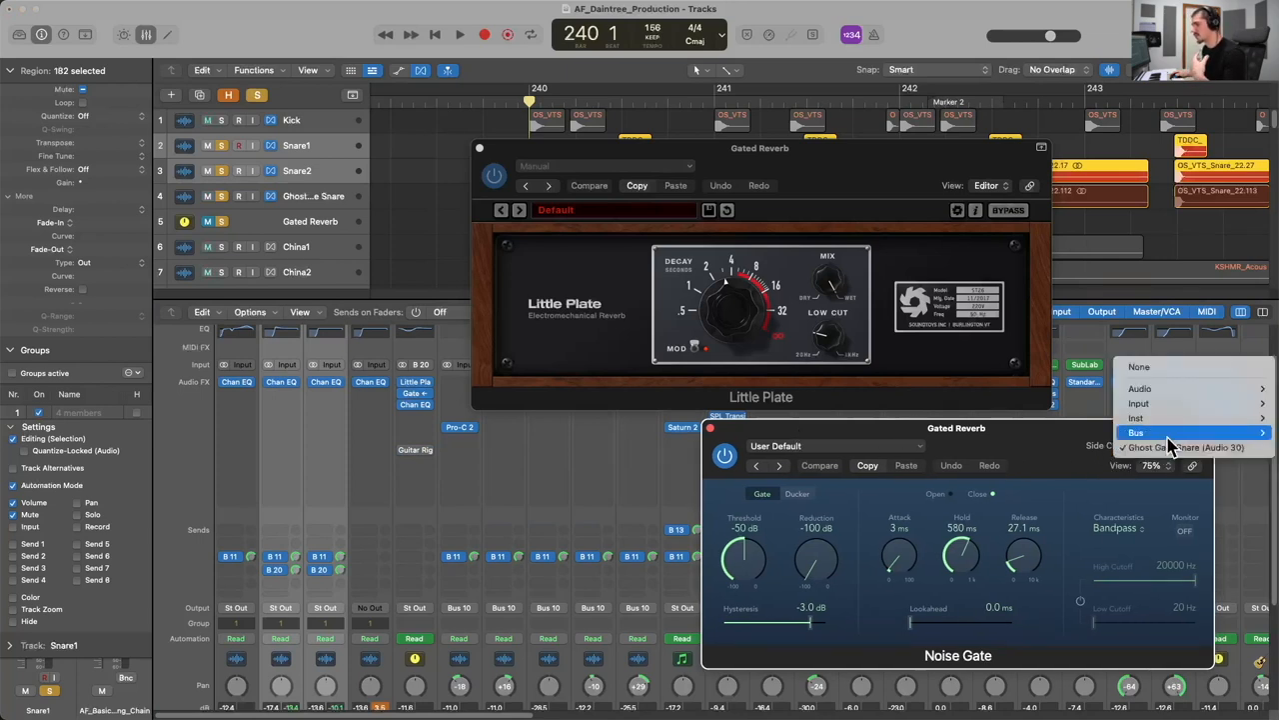
pyautogui.moveTo(1183, 448)
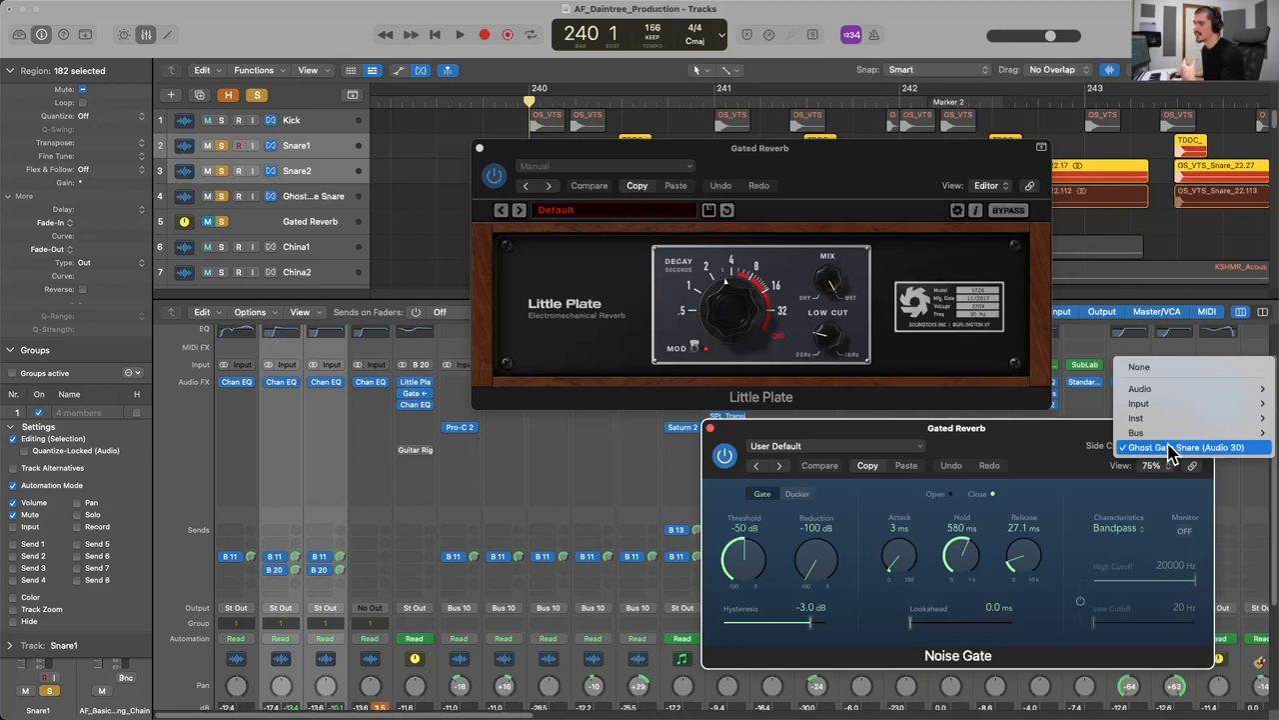
# Select the Ghost Snare audio track as the Noise Gate's side-chain bus source.
pyautogui.click(1187, 447)
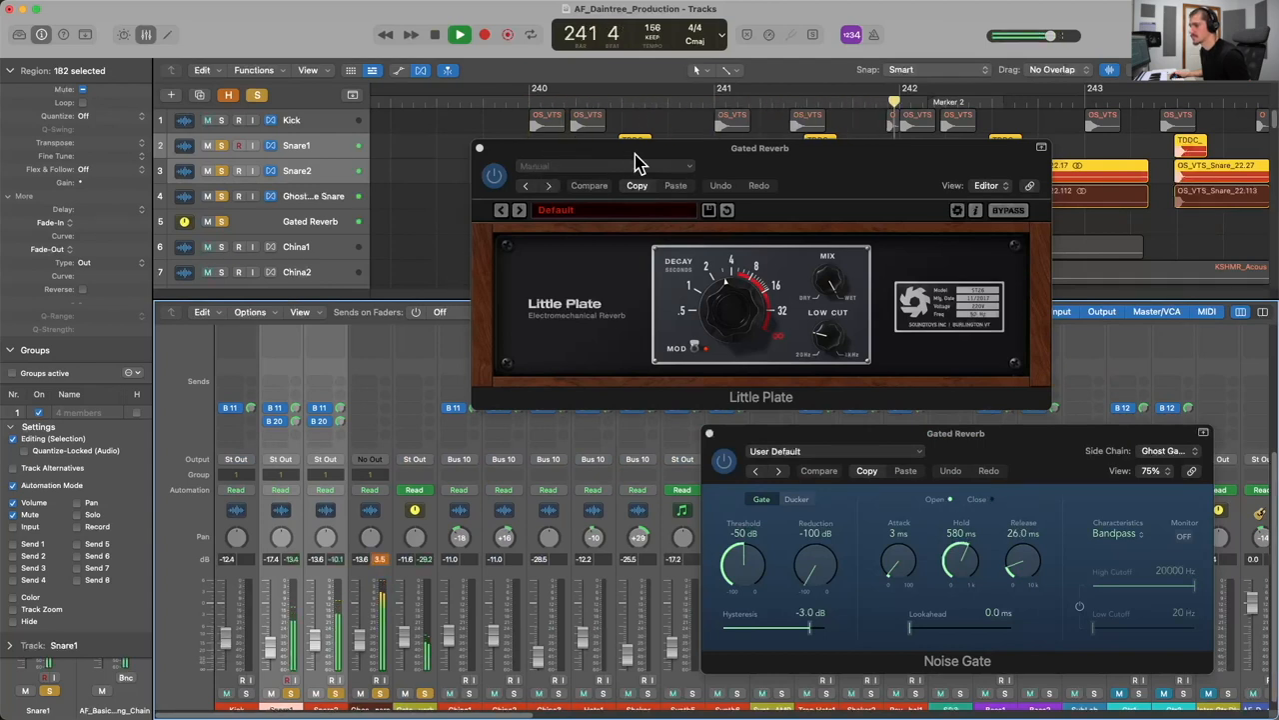
pyautogui.click(460, 34)
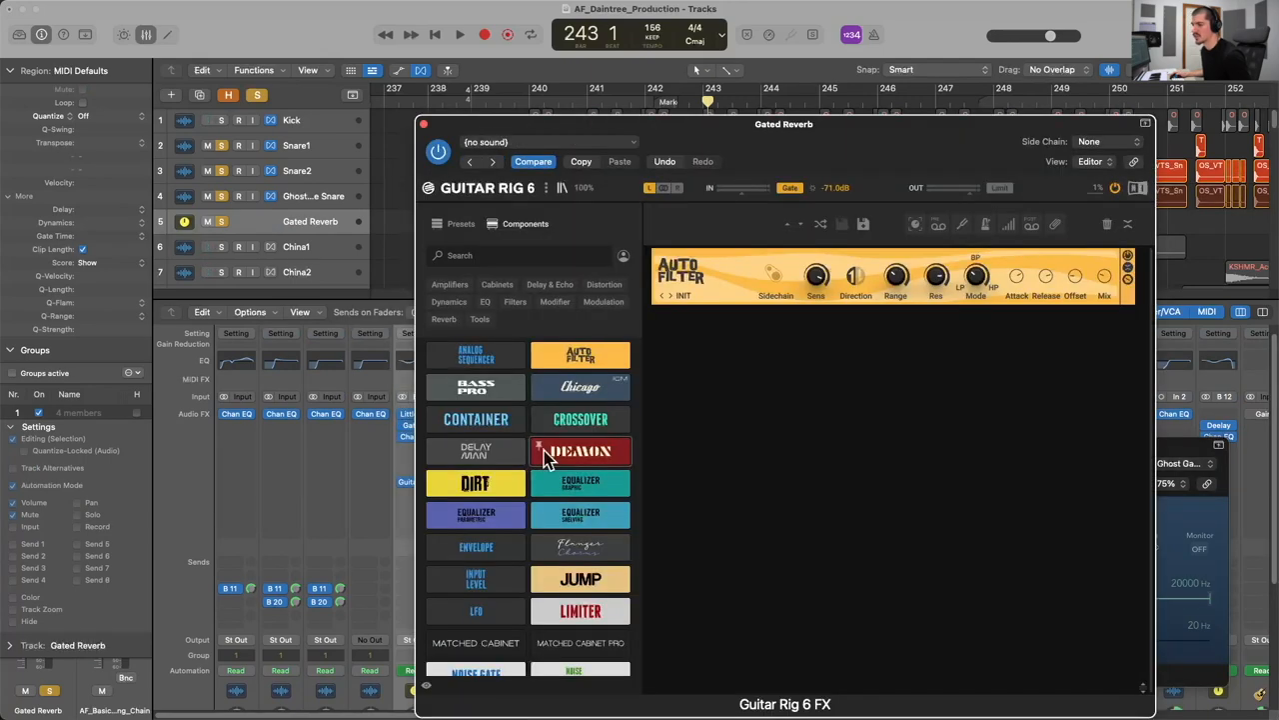
pyautogui.moveTo(650, 212)
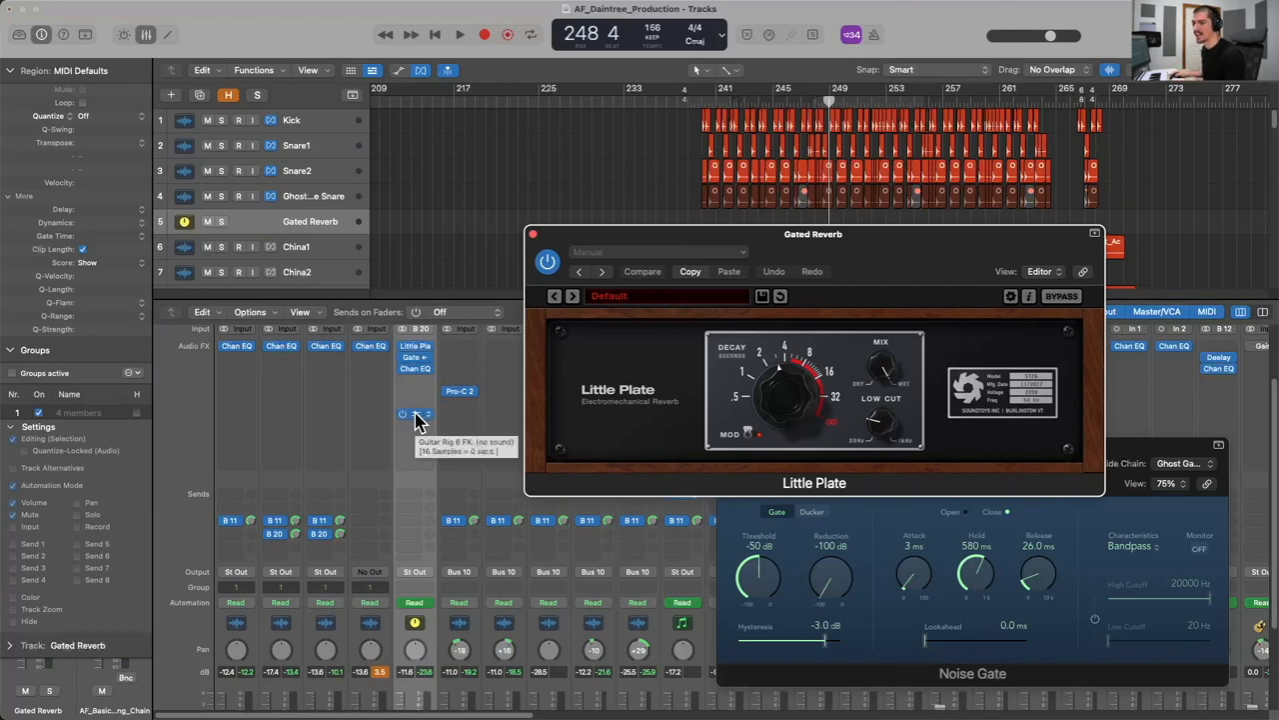
# Reopen the Guitar Rig 6 FX window with its Auto Filter component on the return.
pyautogui.click(418, 412)
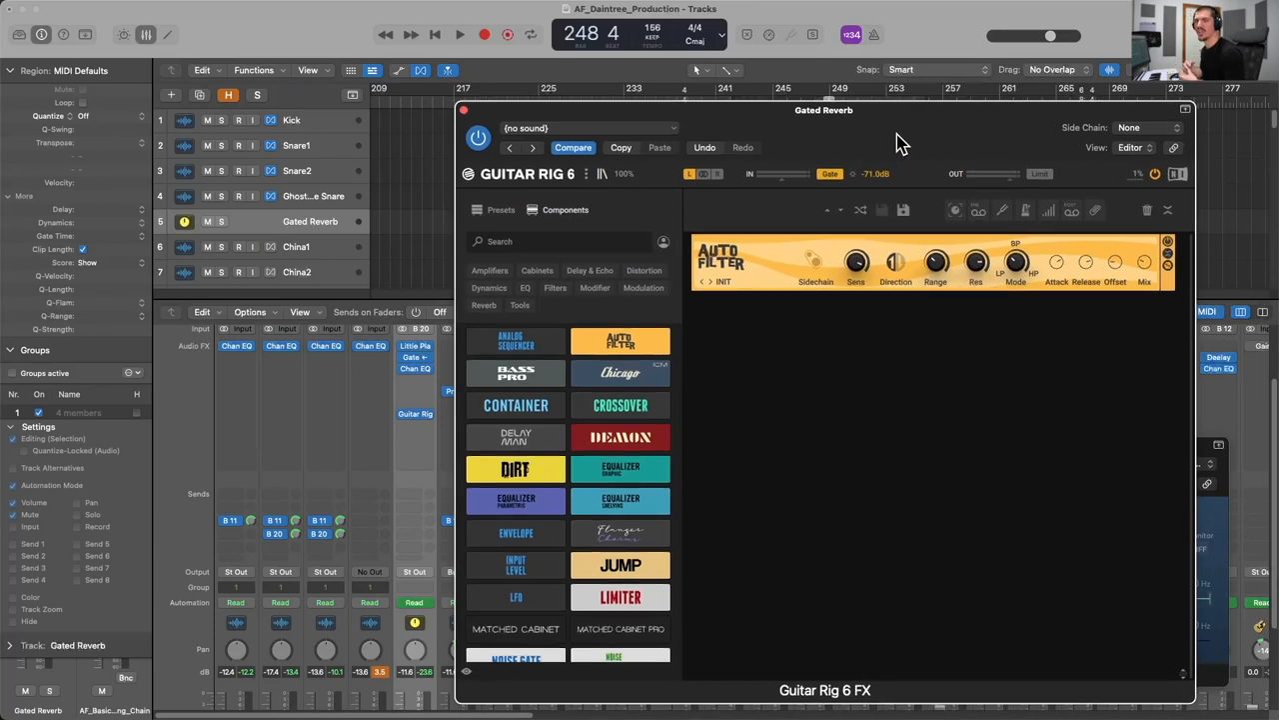
pyautogui.moveTo(889, 130)
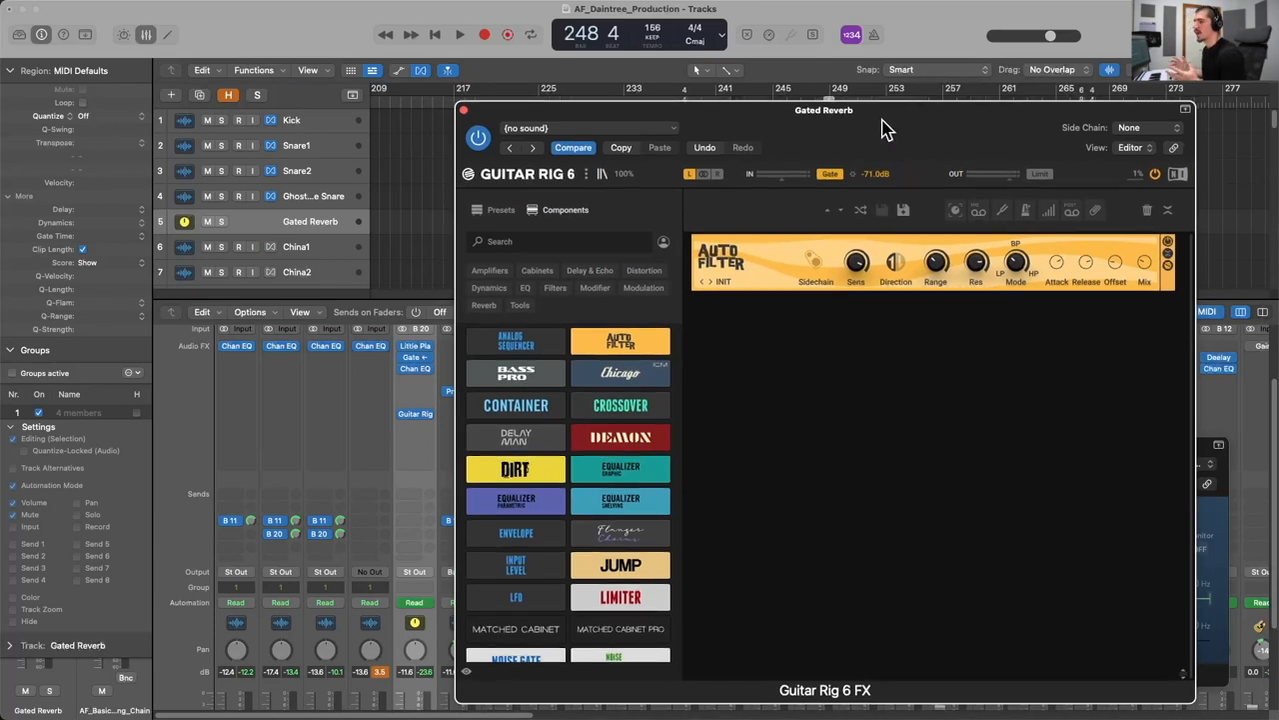